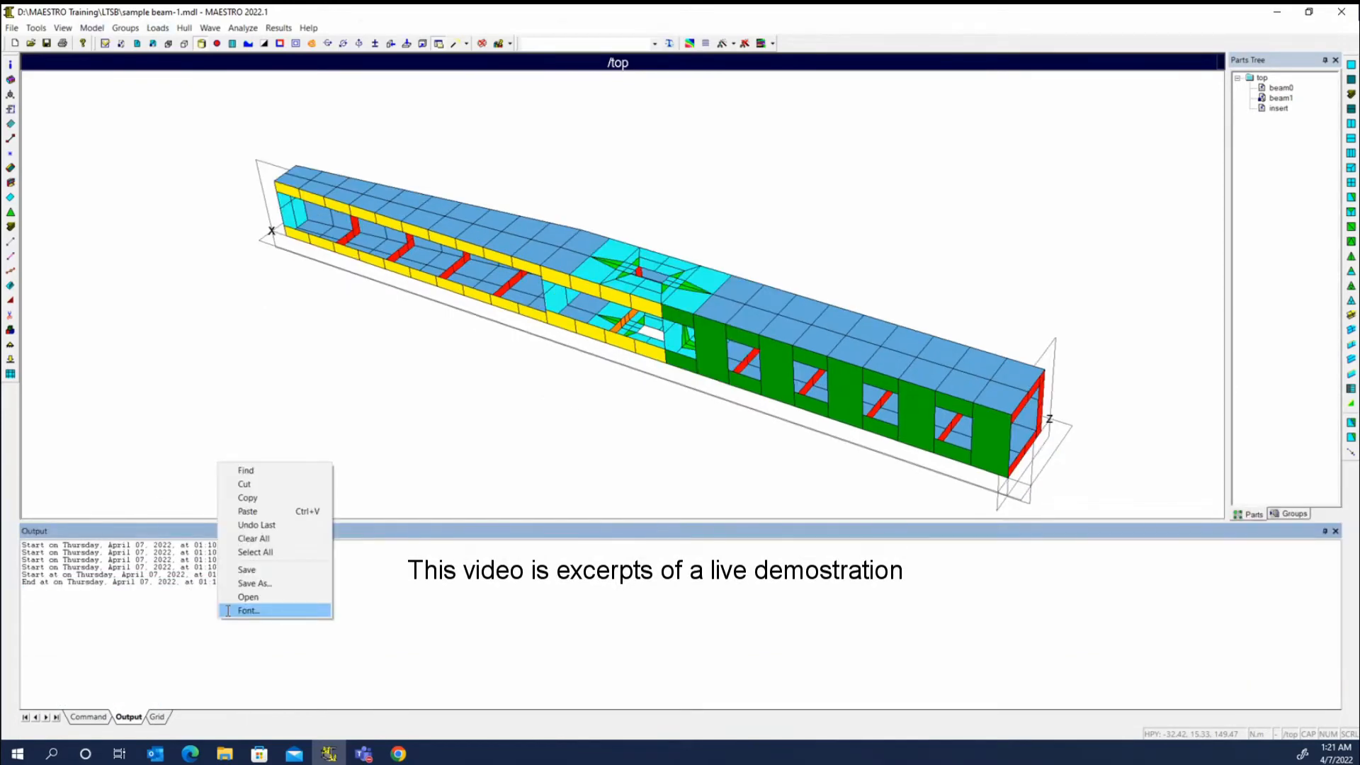
{"action": "mouse_move", "coordinate": [289, 603]}
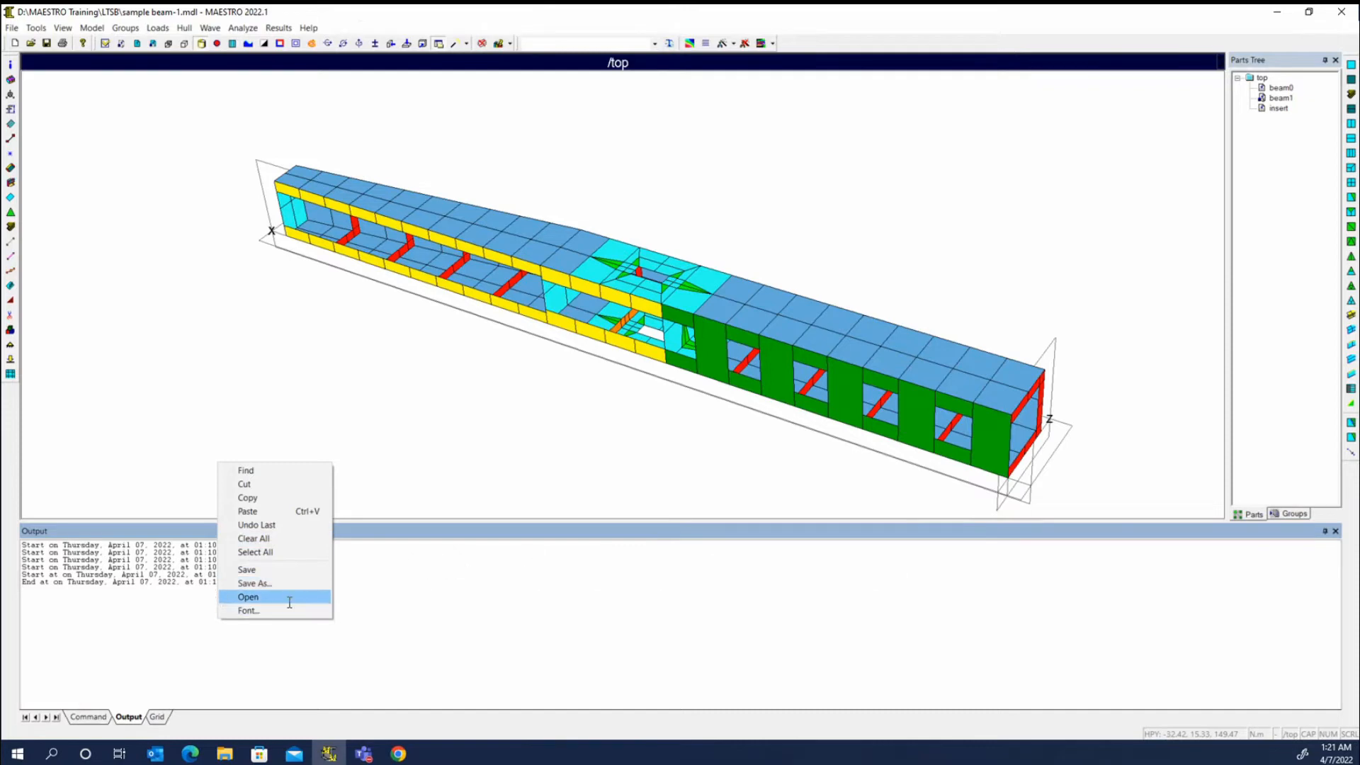
{"action": "mouse_move", "coordinate": [255, 551]}
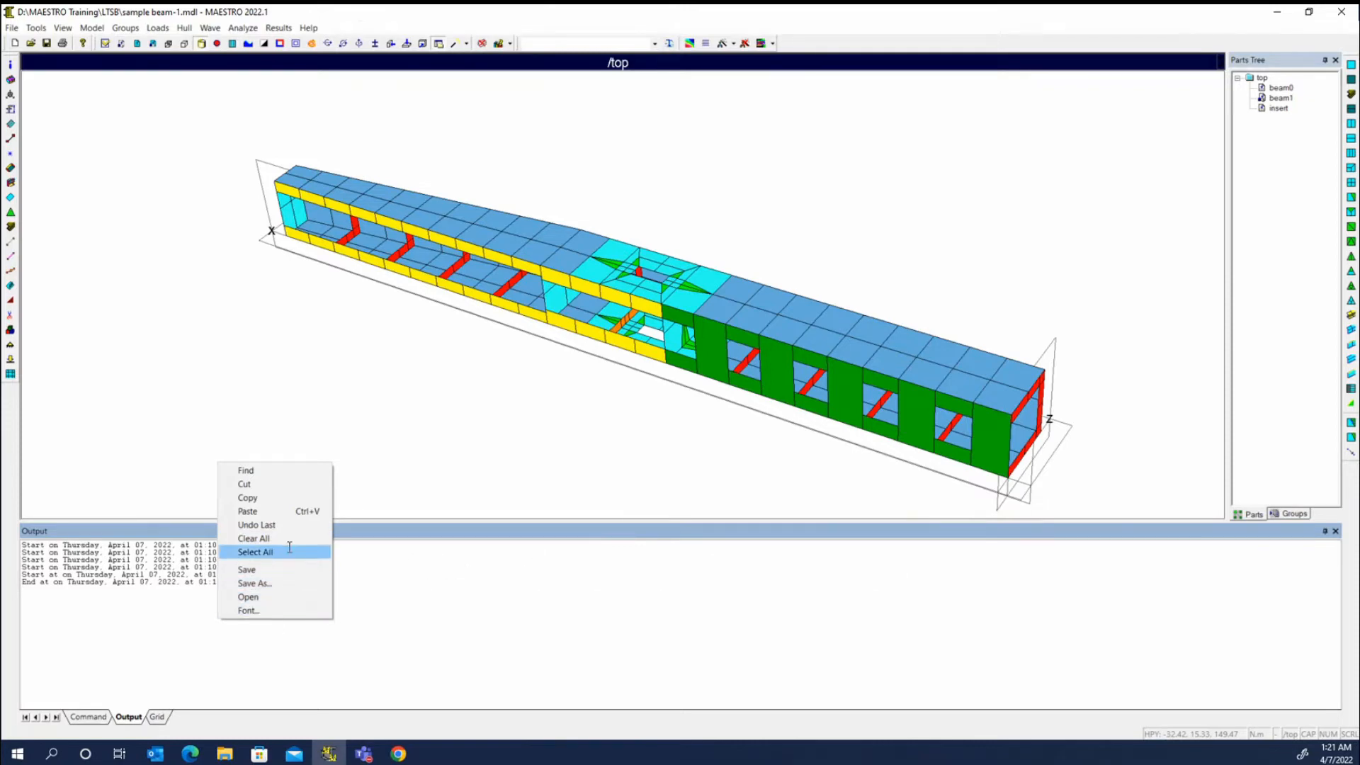
Clear the output, list the hull weight summary, then enable Transverse Symmetry in Job Information.
{"action": "left_click", "coordinate": [253, 538]}
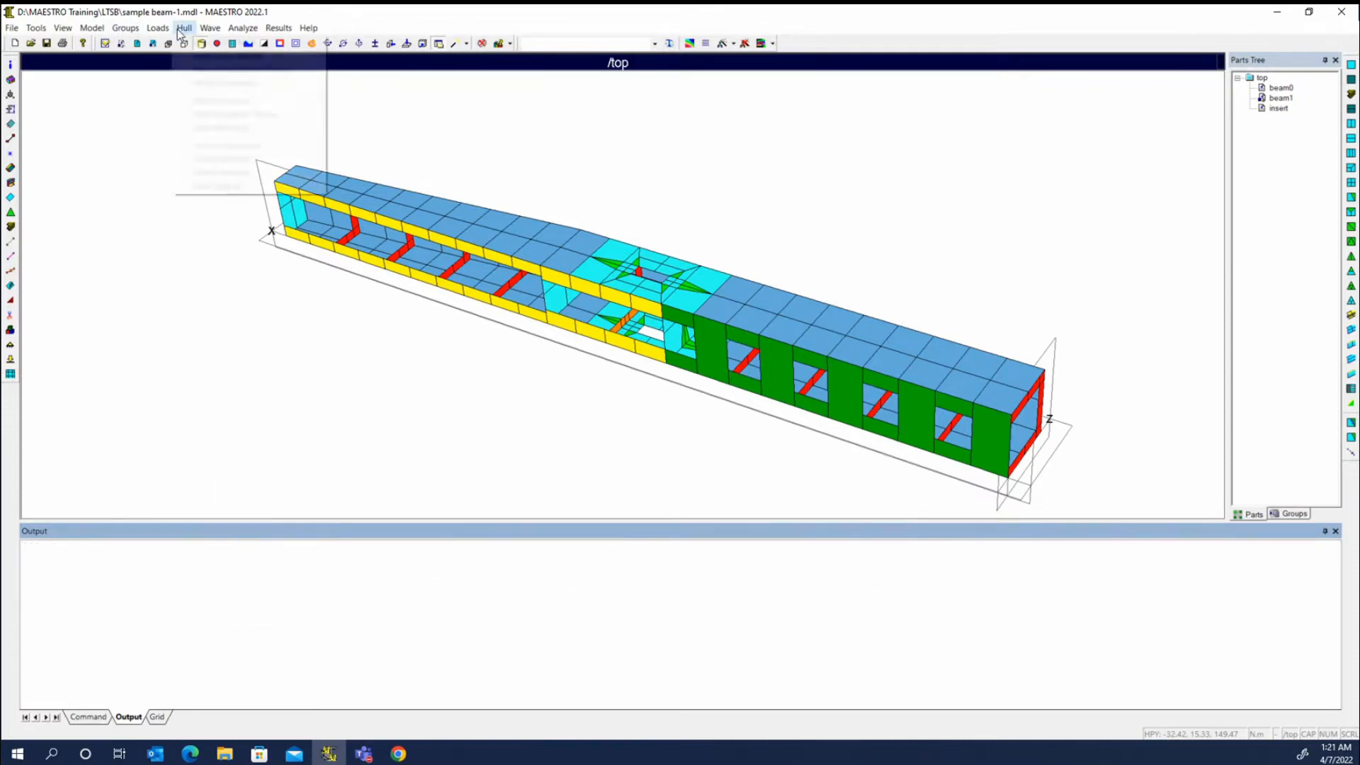
{"action": "left_click", "coordinate": [224, 82]}
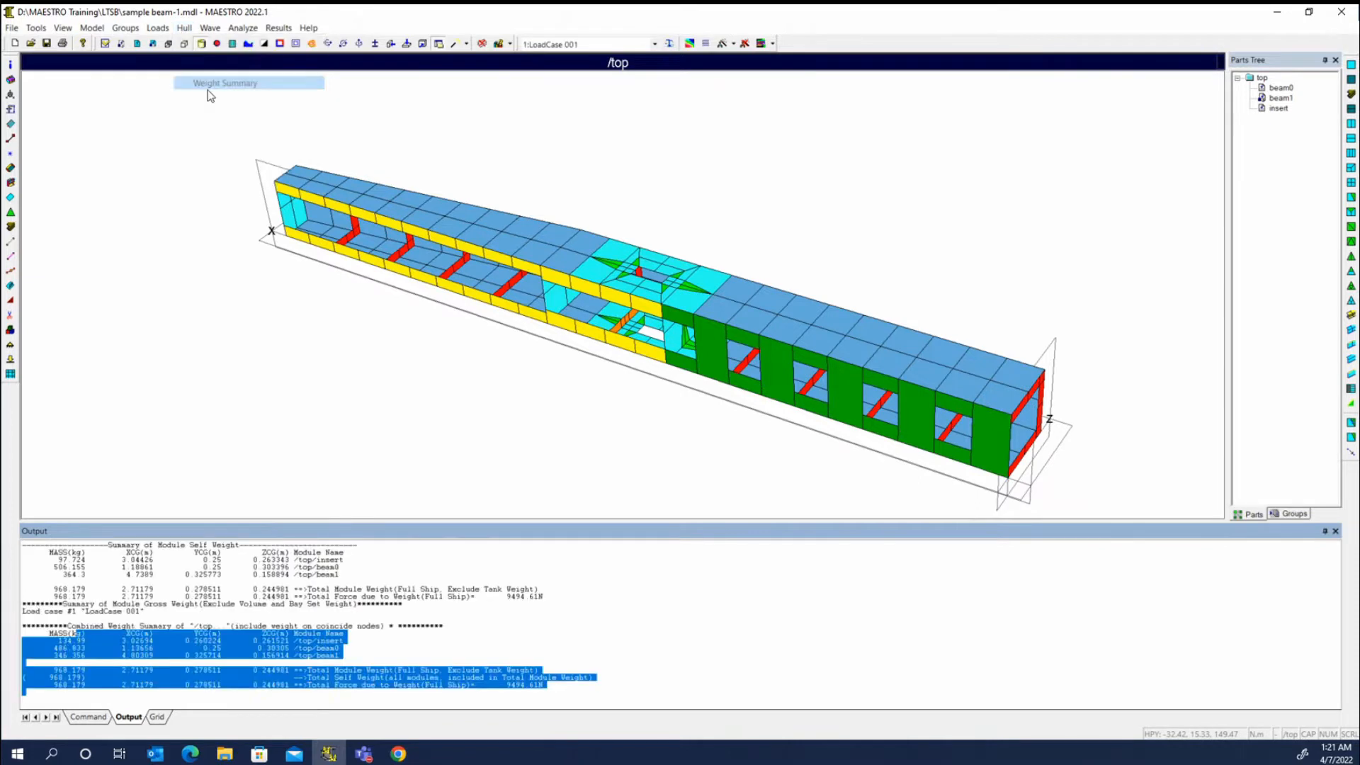
{"action": "mouse_move", "coordinate": [638, 367]}
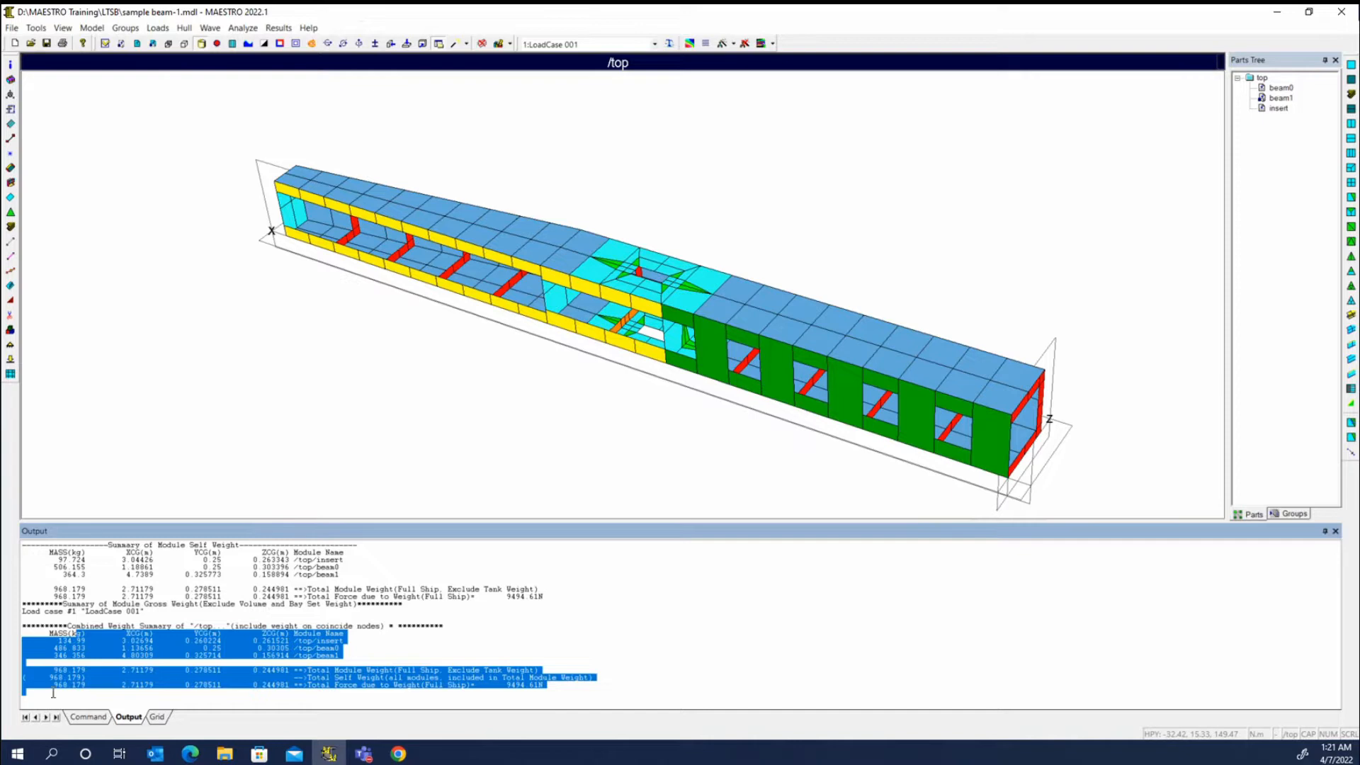
{"action": "mouse_move", "coordinate": [73, 695]}
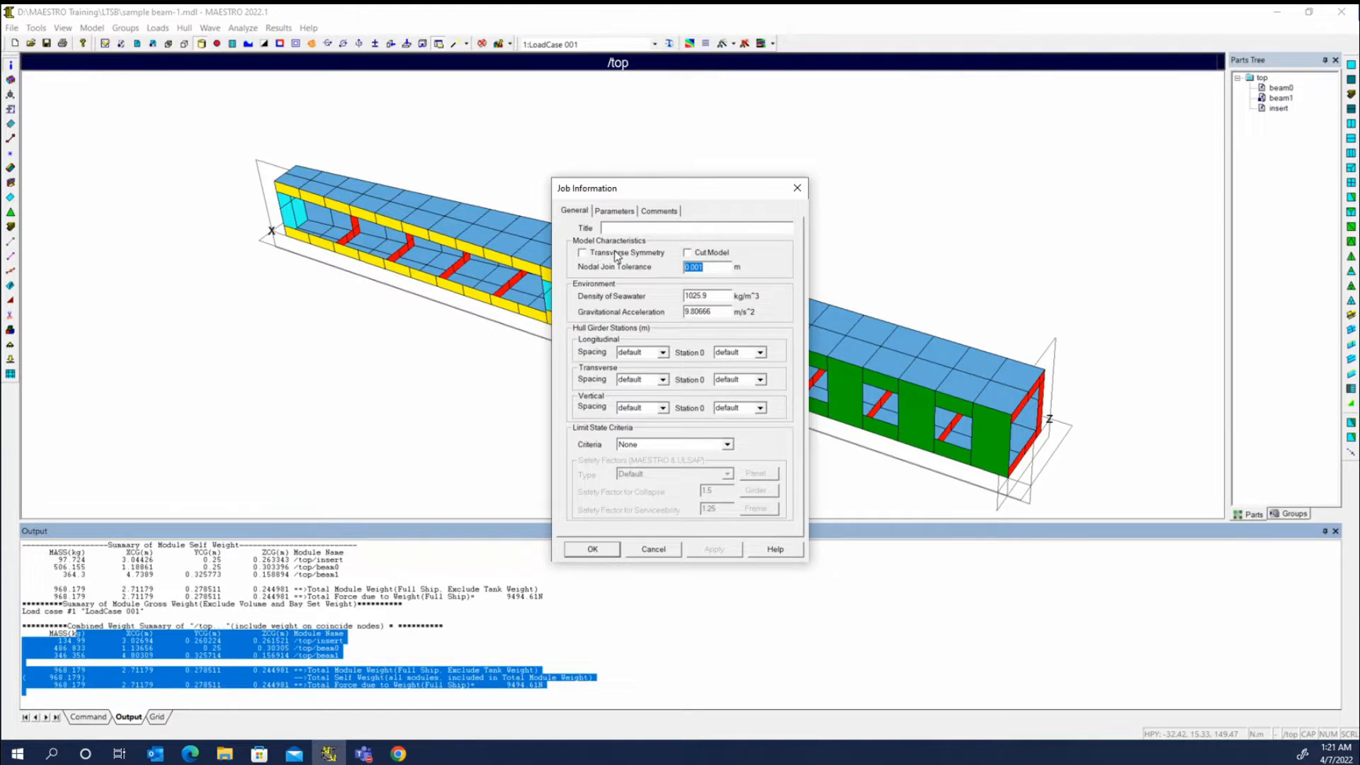
{"action": "left_click", "coordinate": [581, 252]}
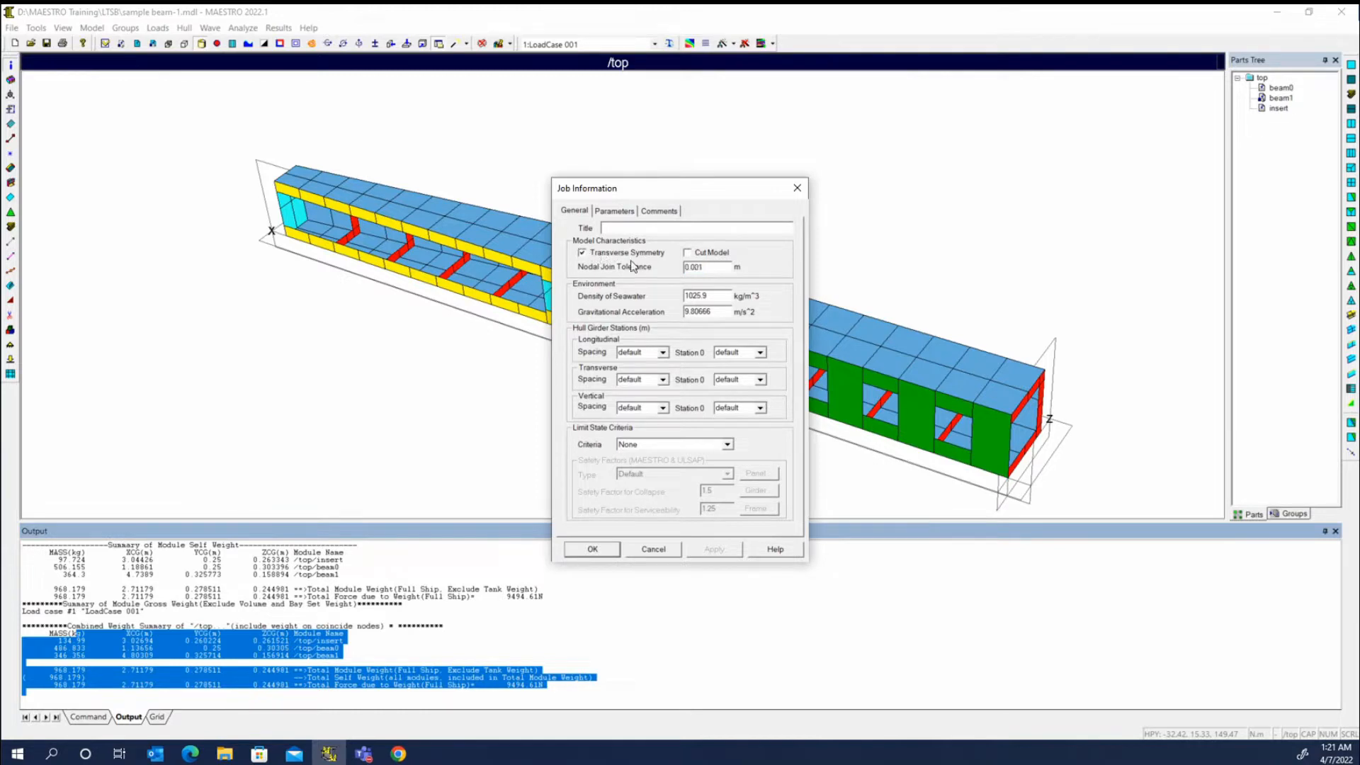
{"action": "left_click", "coordinate": [591, 548]}
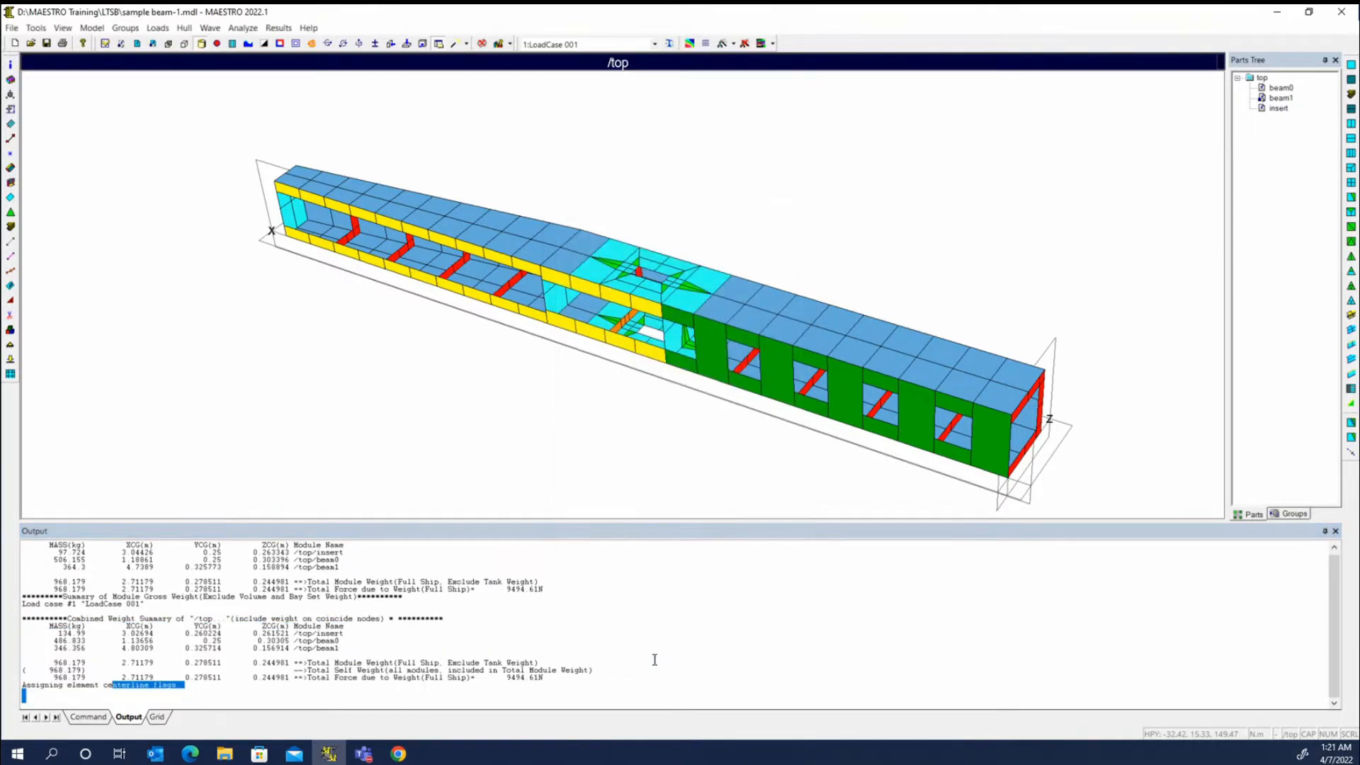
{"action": "mouse_move", "coordinate": [305, 341]}
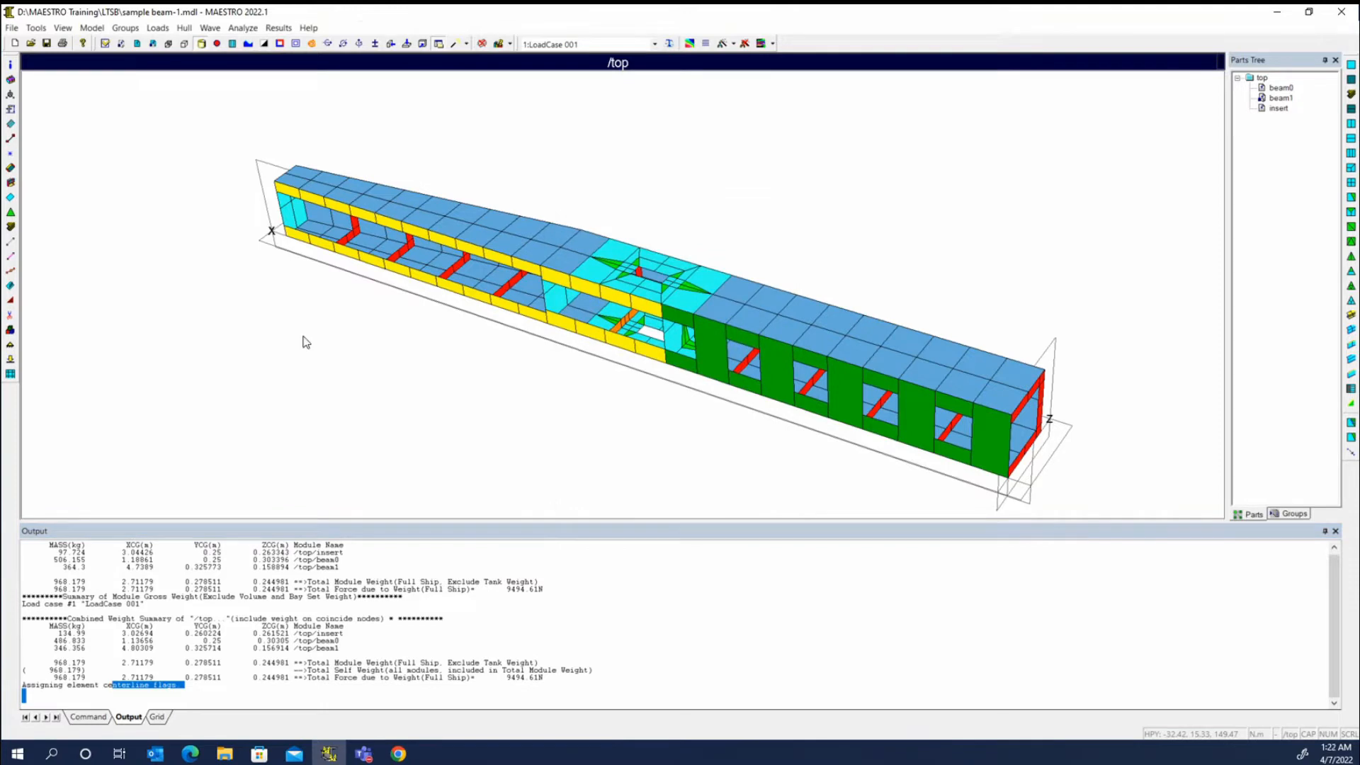
{"action": "mouse_move", "coordinate": [703, 217]}
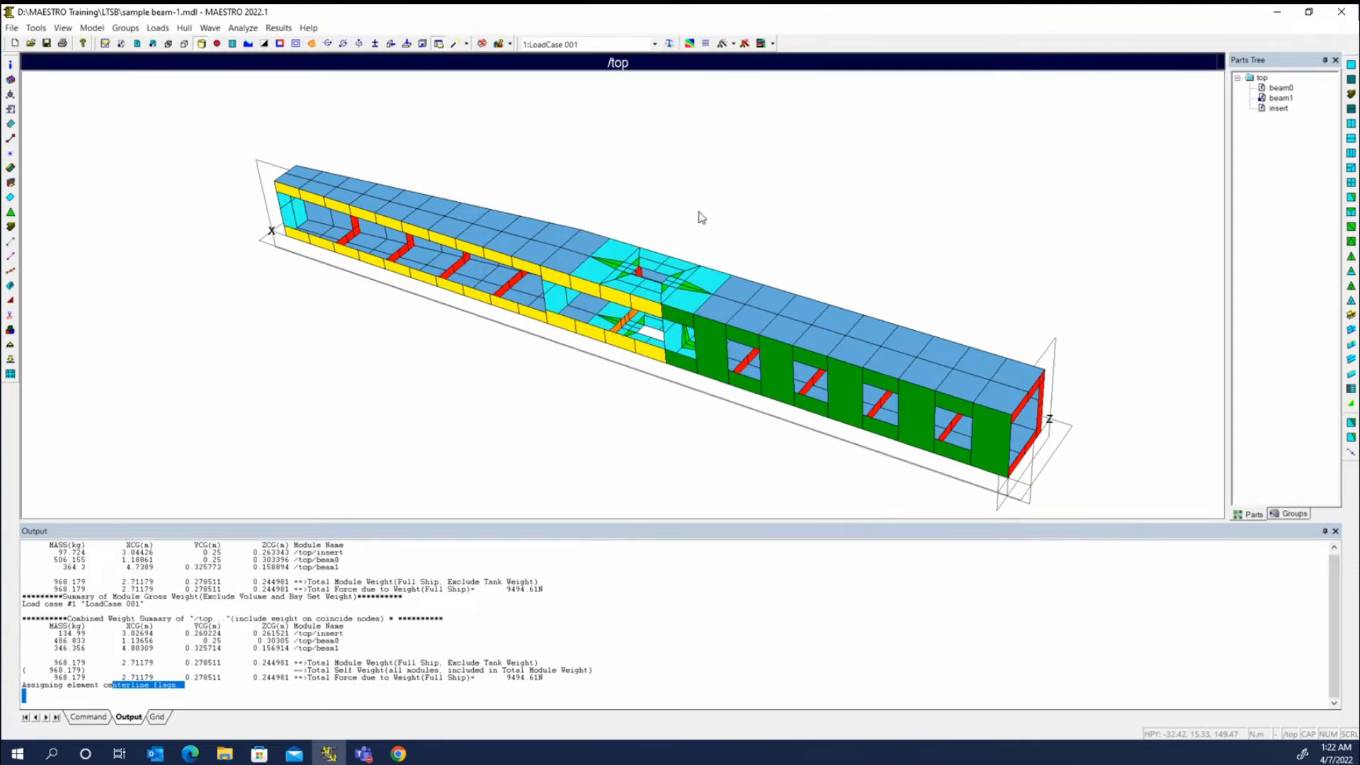
{"action": "mouse_move", "coordinate": [182, 28]}
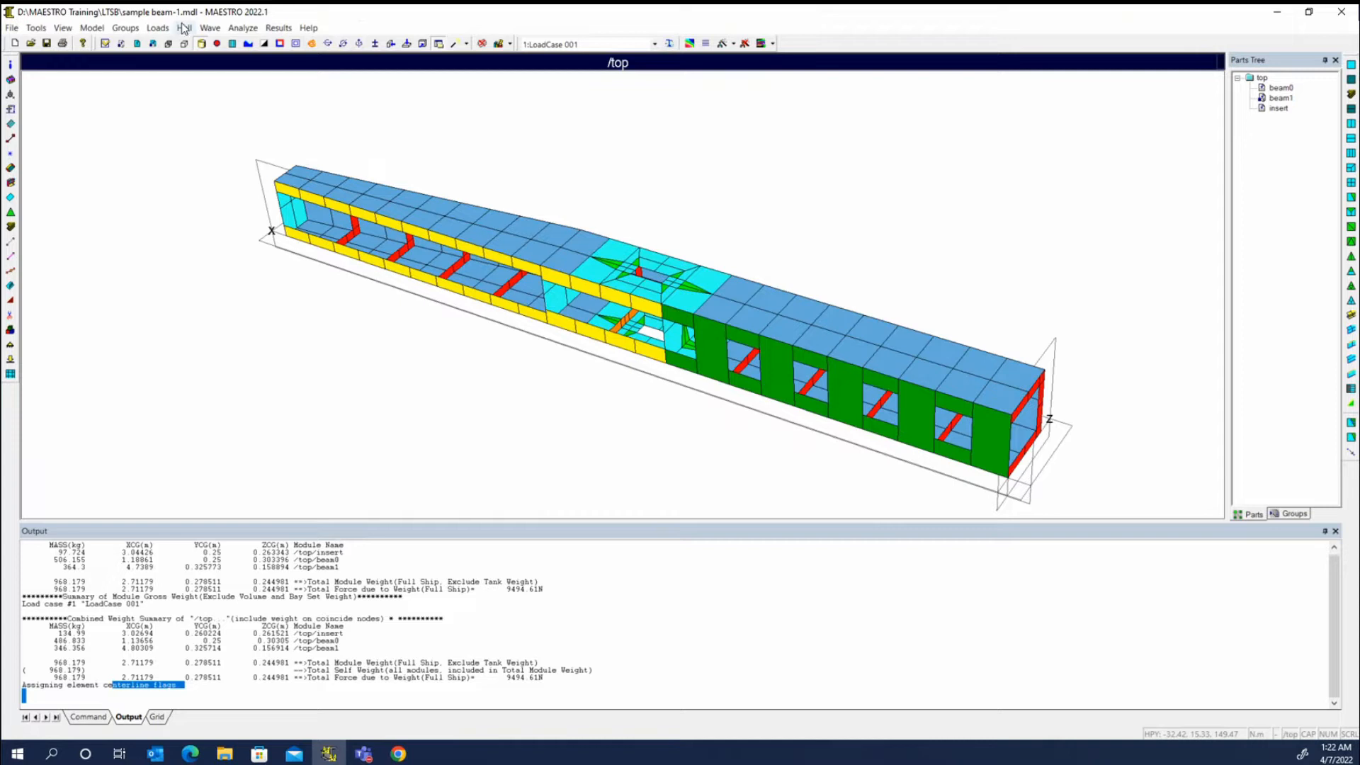
List the hull weight summary again, now about 18003 N total force.
{"action": "left_click", "coordinate": [183, 28]}
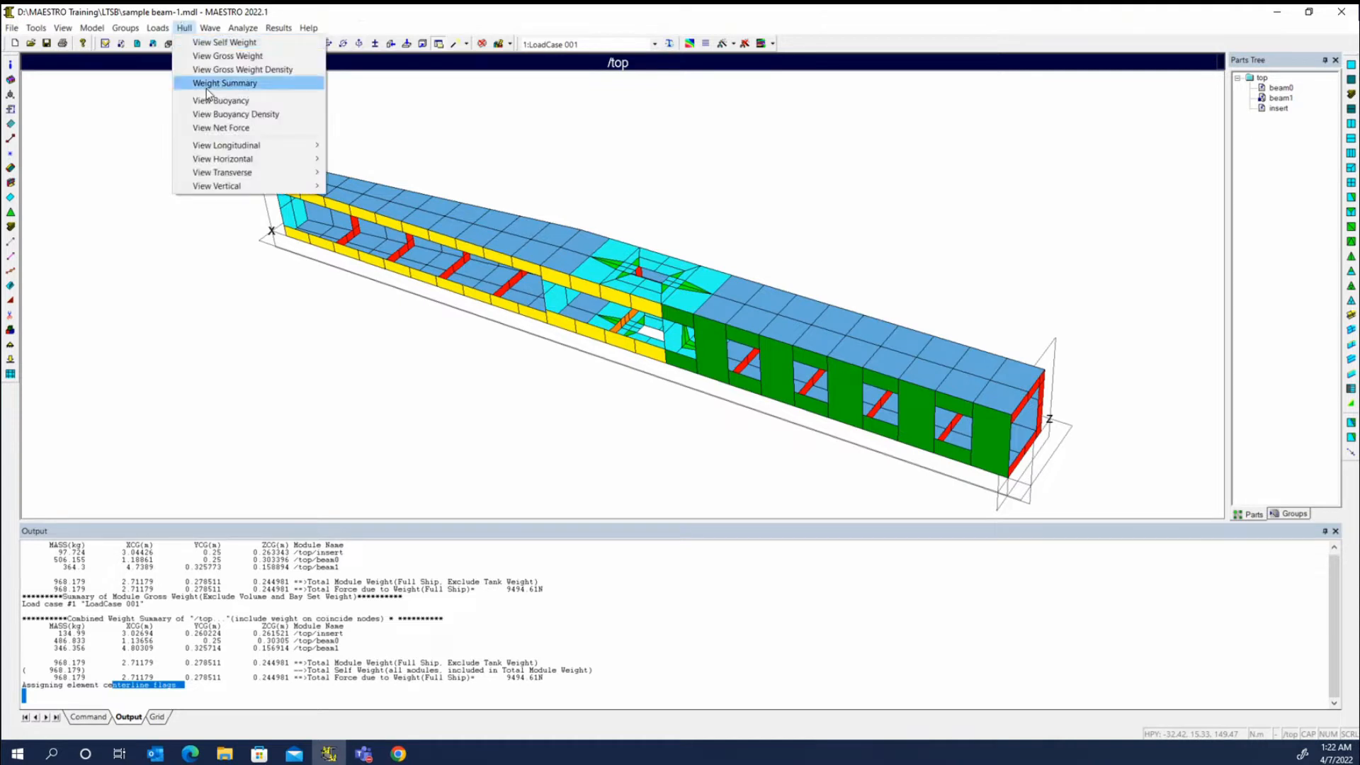
{"action": "left_click", "coordinate": [224, 82]}
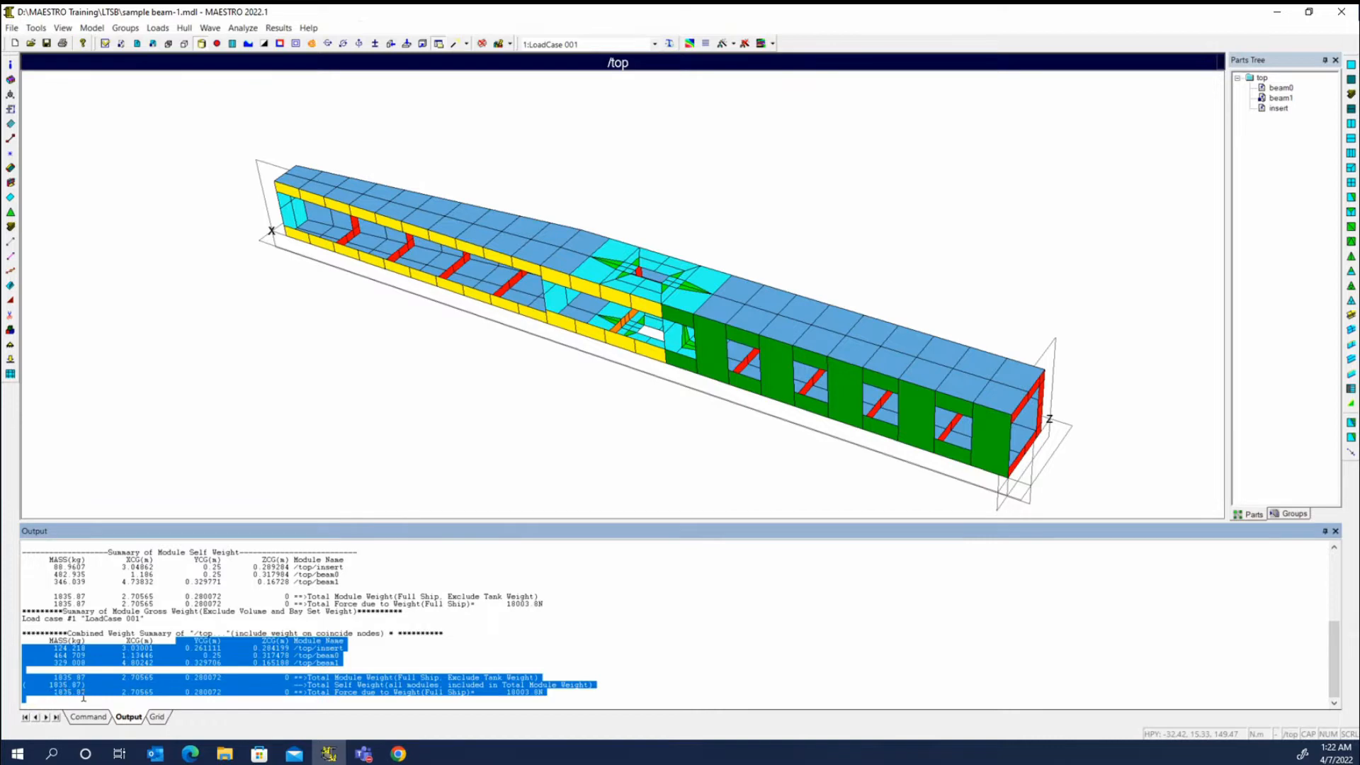
{"action": "mouse_move", "coordinate": [78, 703]}
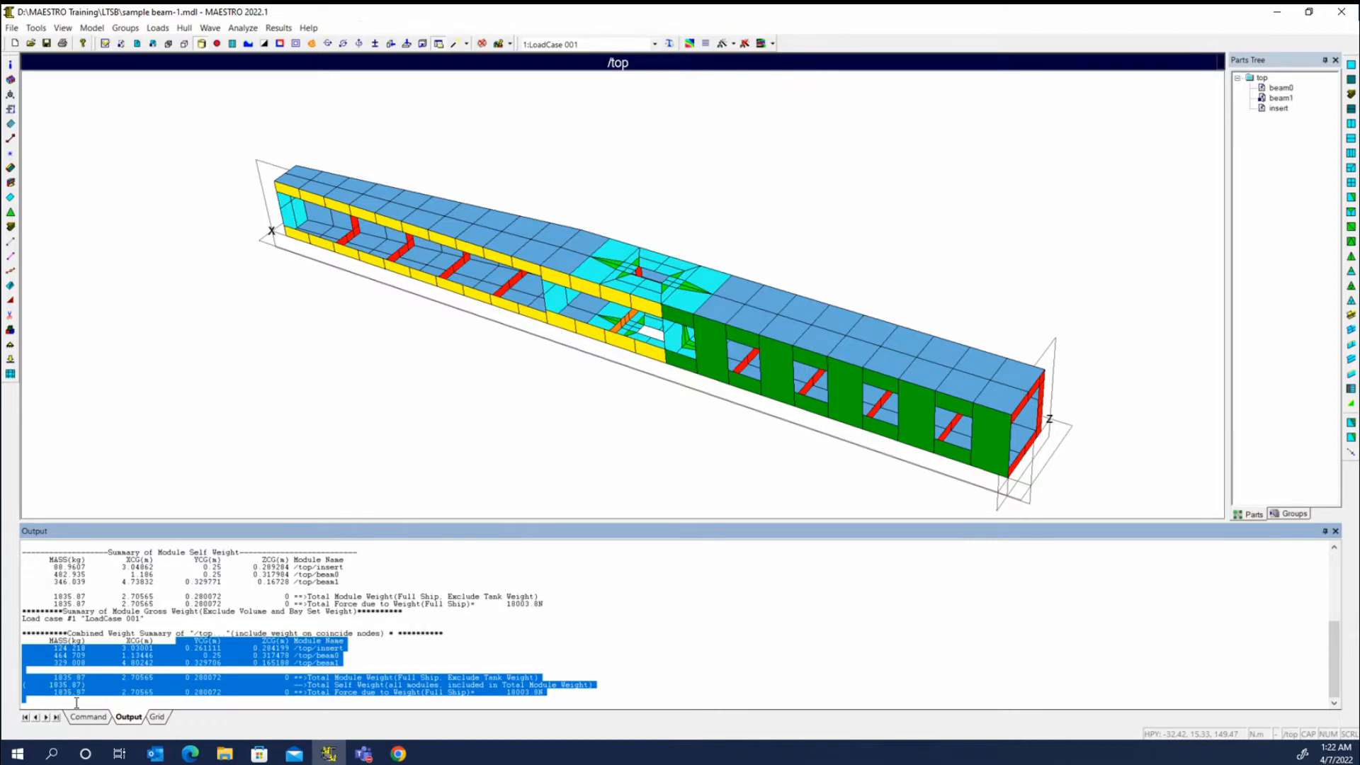
{"action": "mouse_move", "coordinate": [940, 355]}
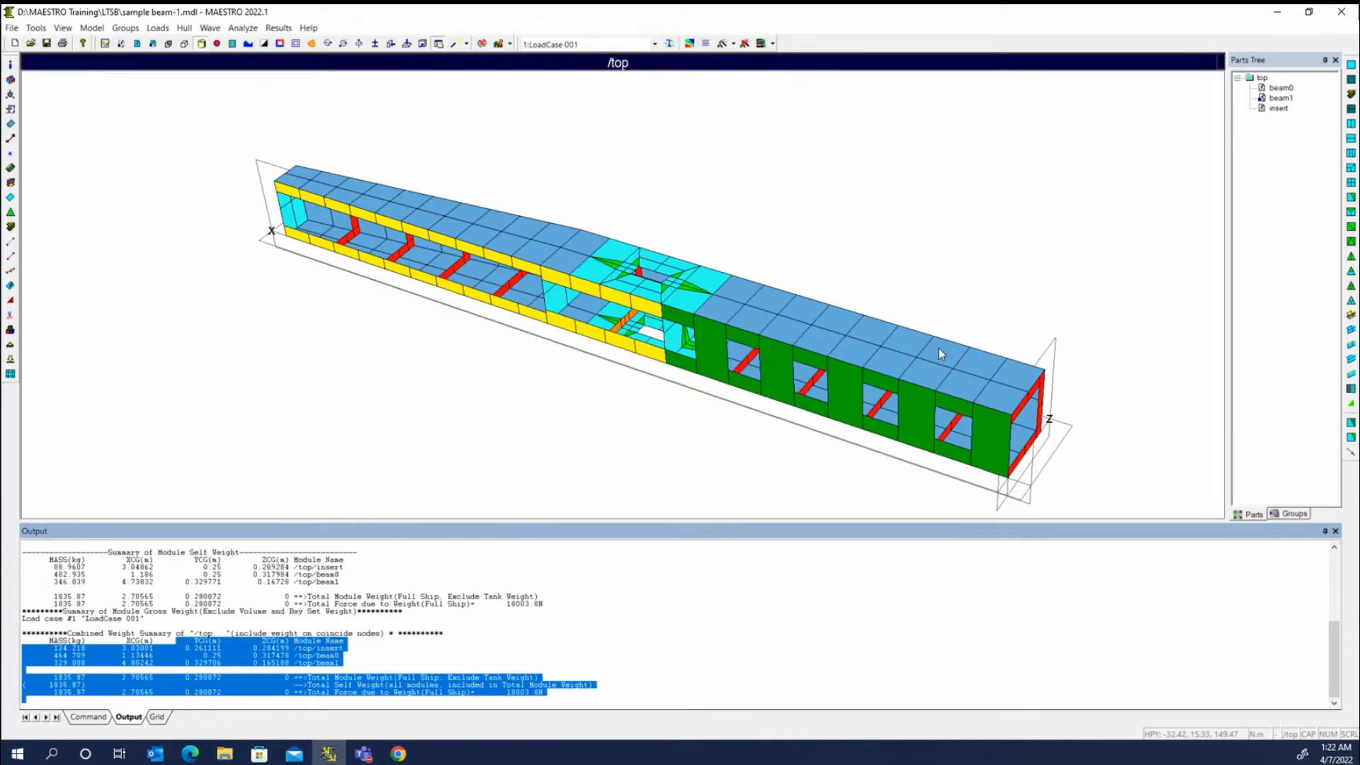
{"action": "mouse_move", "coordinate": [828, 294]}
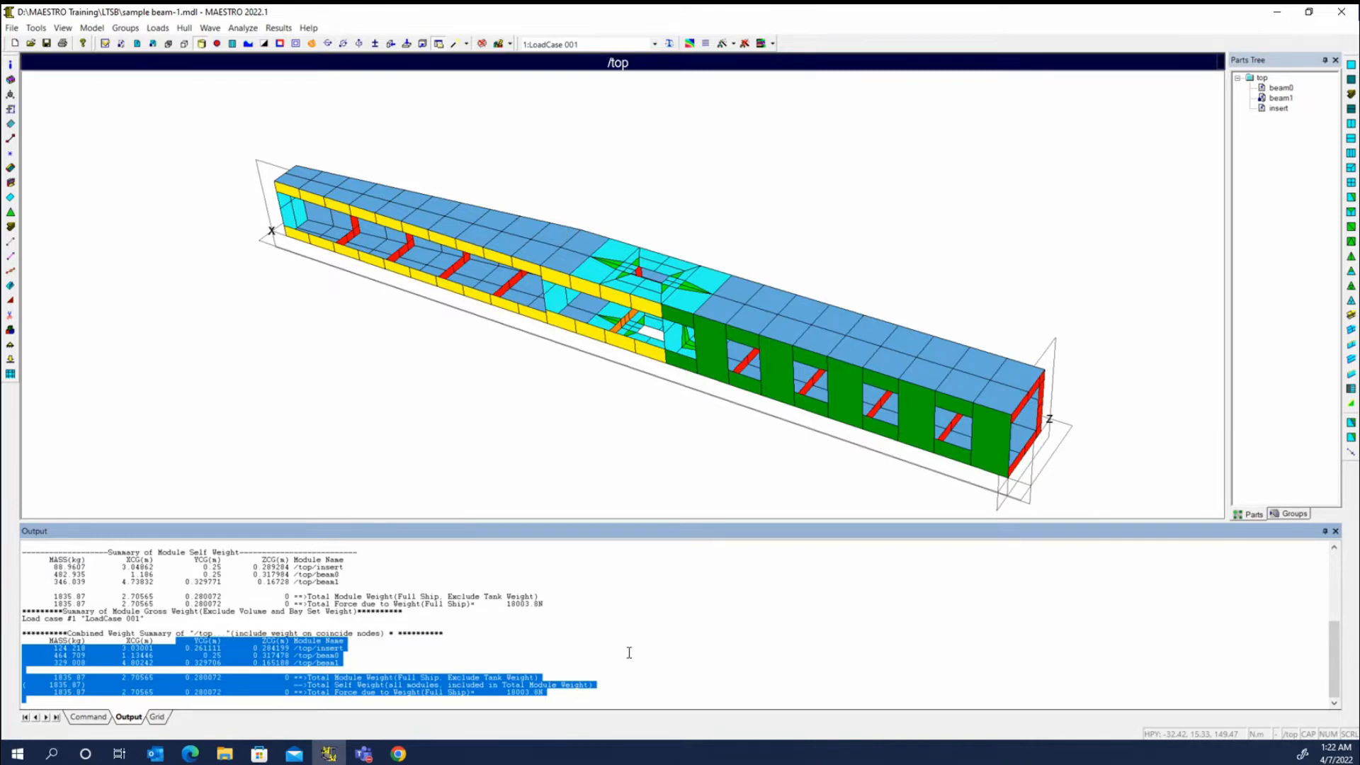
{"action": "mouse_move", "coordinate": [755, 646]}
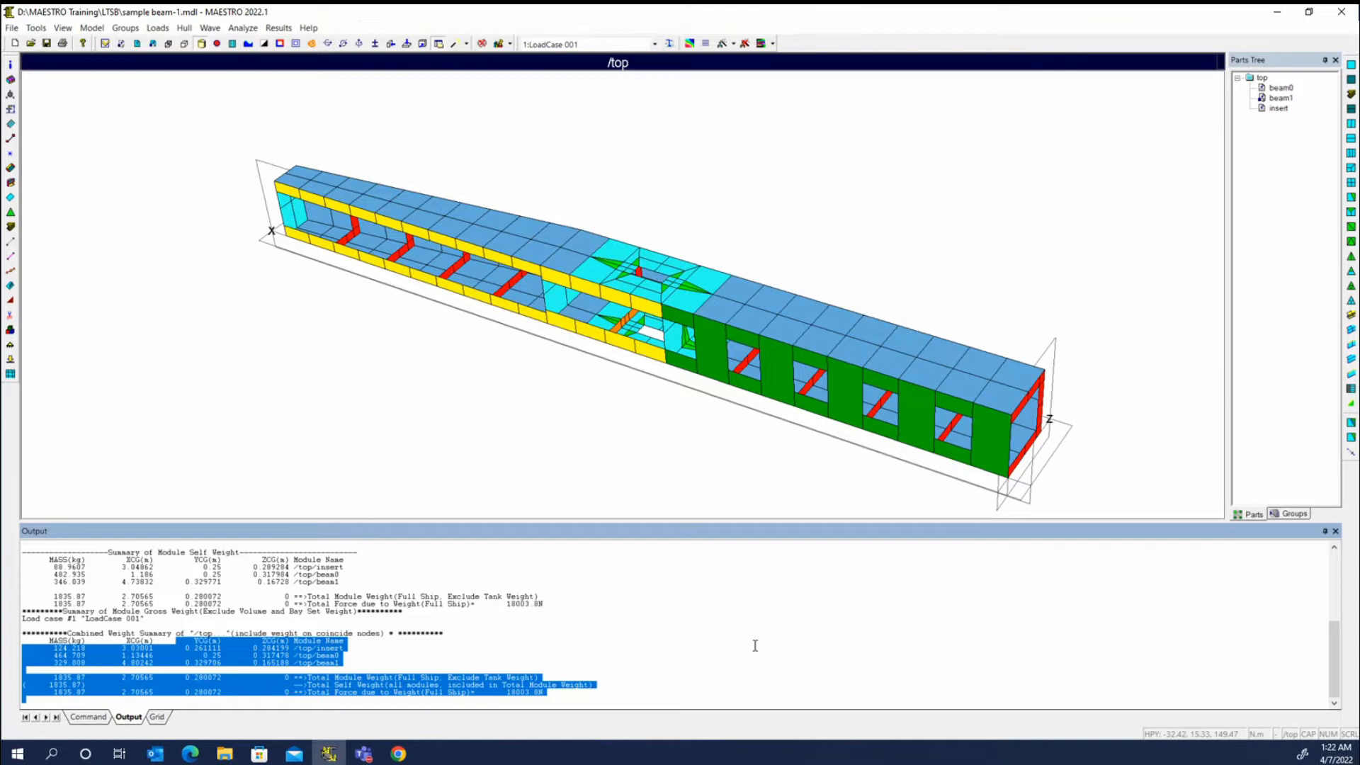
Bring up the context actions for a part in the Parts Tree.
{"action": "right_click", "coordinate": [1274, 95]}
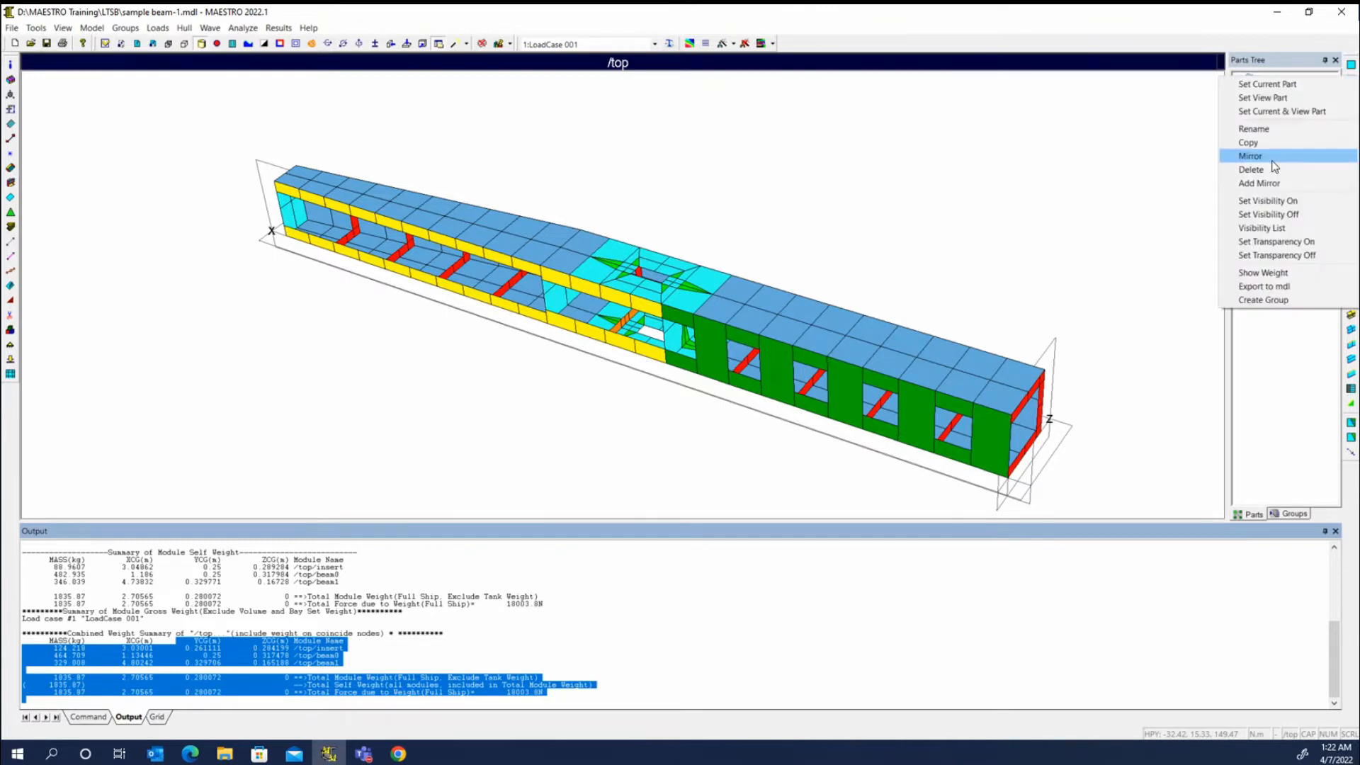
{"action": "mouse_move", "coordinate": [1274, 182]}
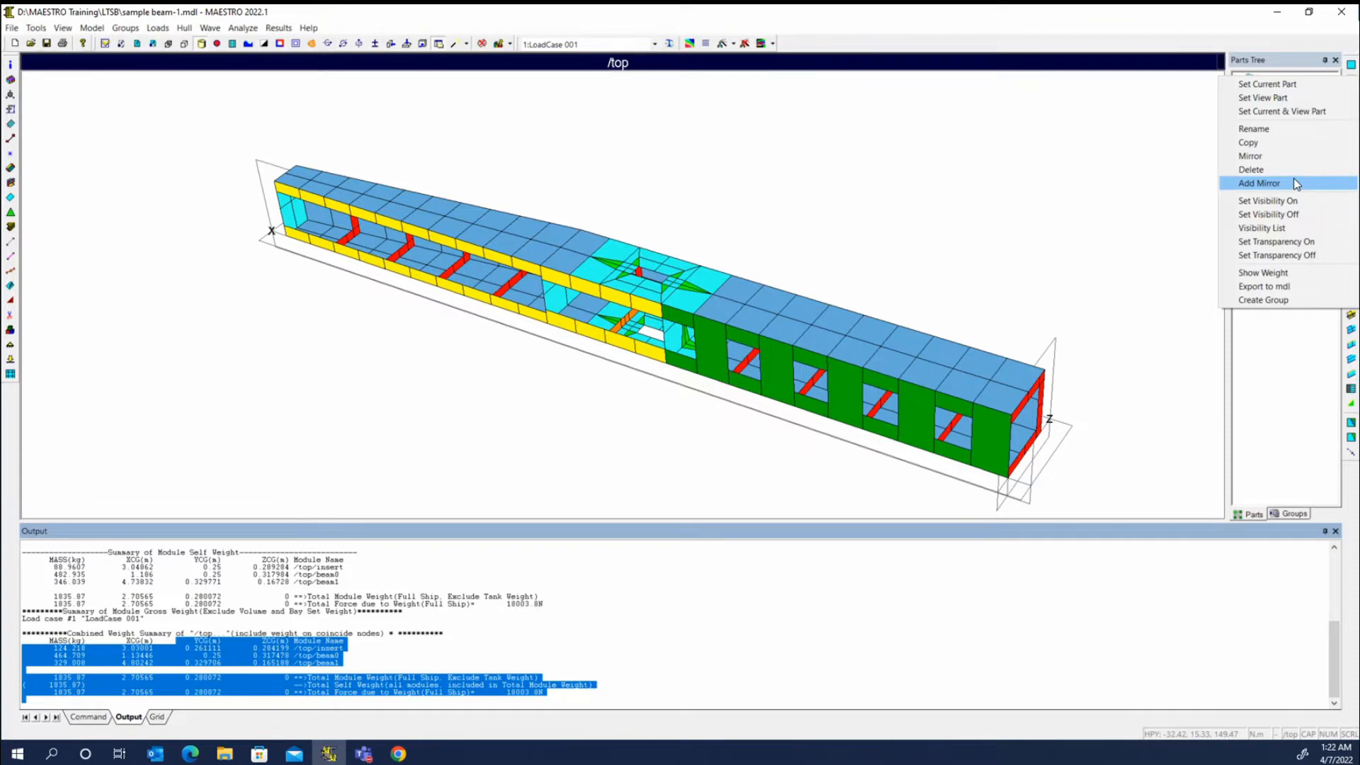
{"action": "mouse_move", "coordinate": [1292, 160]}
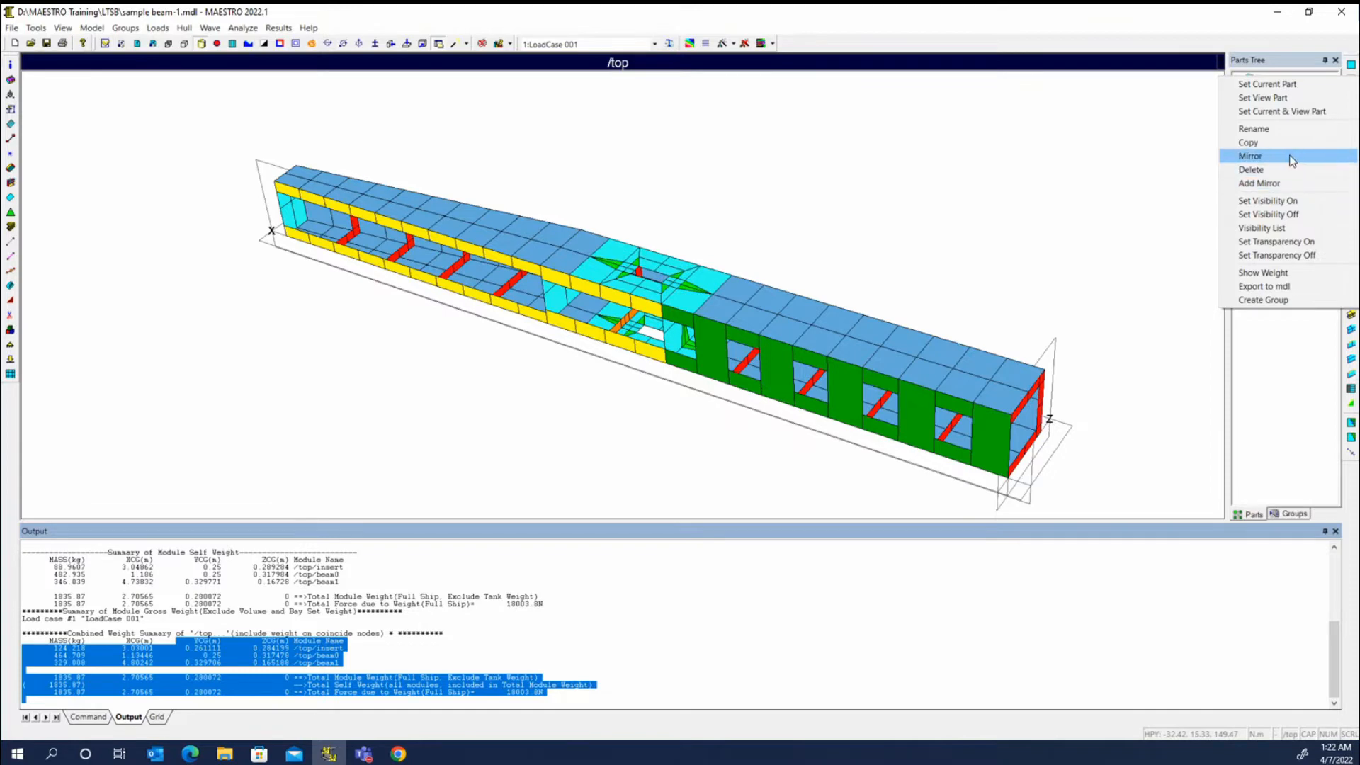
Try the Mirror and Add Mirror modes for the part, then leave the dialog.
{"action": "left_click", "coordinate": [1250, 156]}
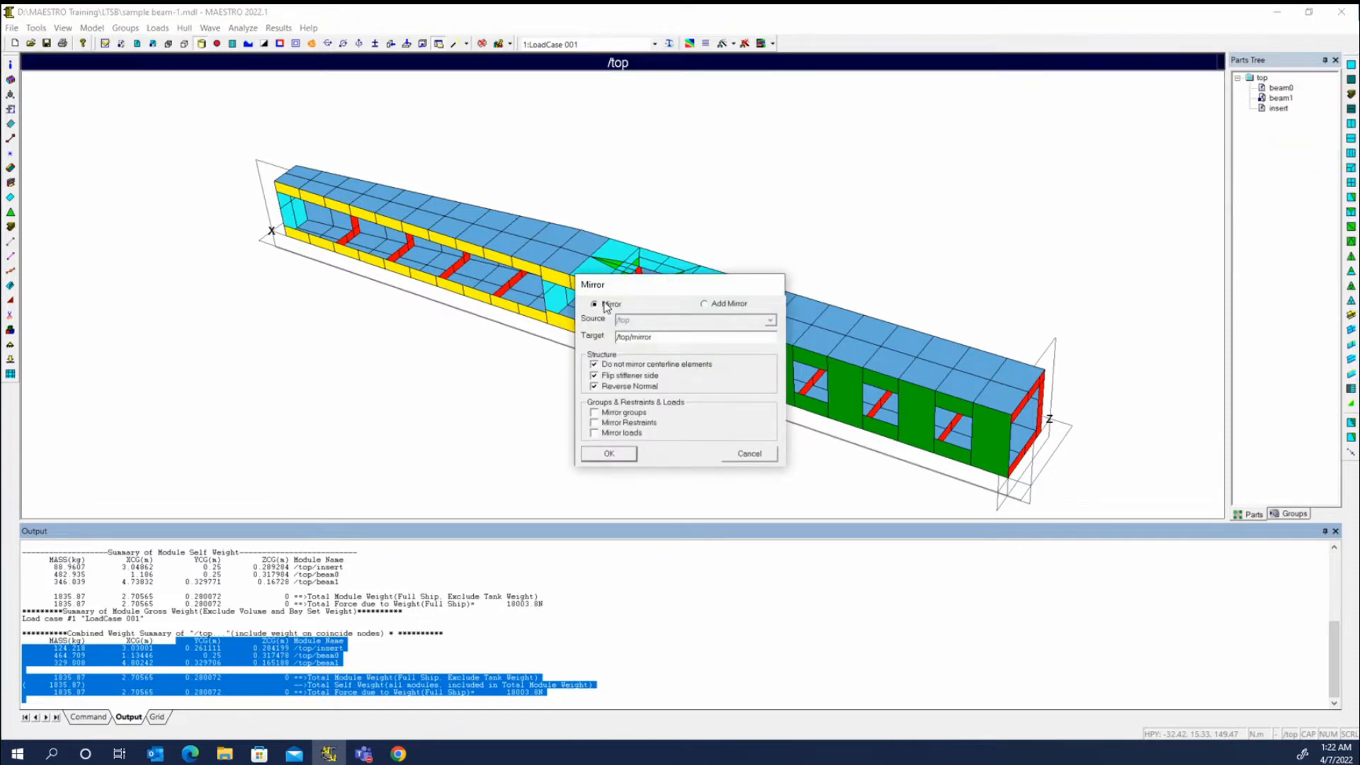
{"action": "left_click", "coordinate": [704, 304]}
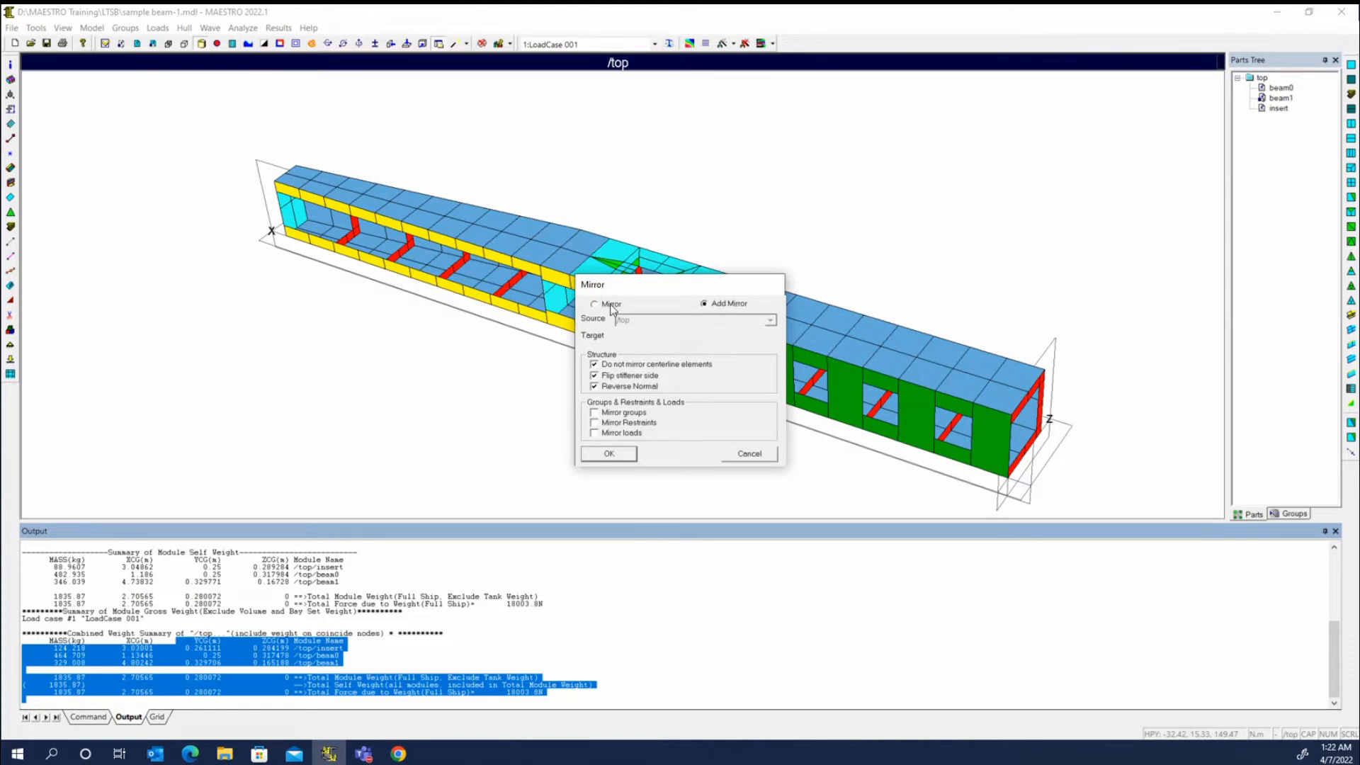
{"action": "left_click", "coordinate": [593, 303]}
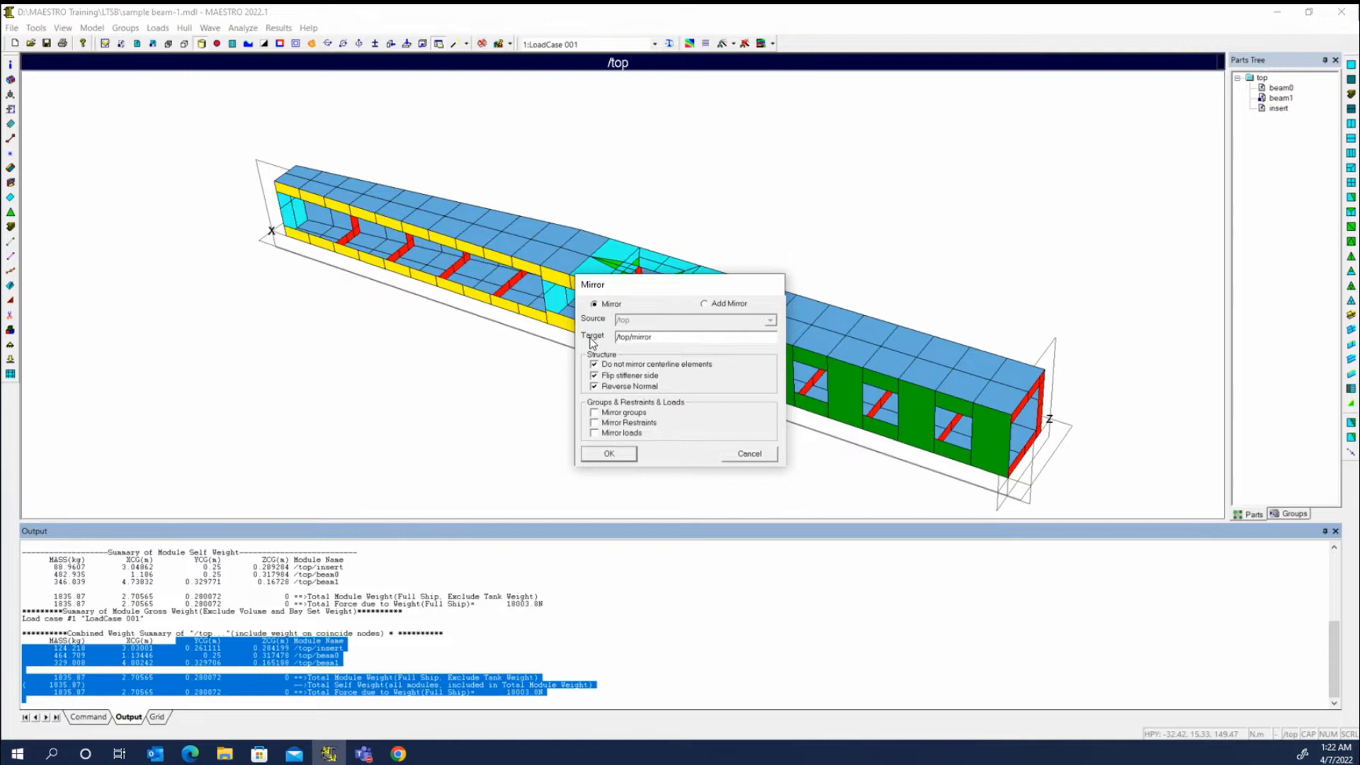
{"action": "mouse_move", "coordinate": [683, 349]}
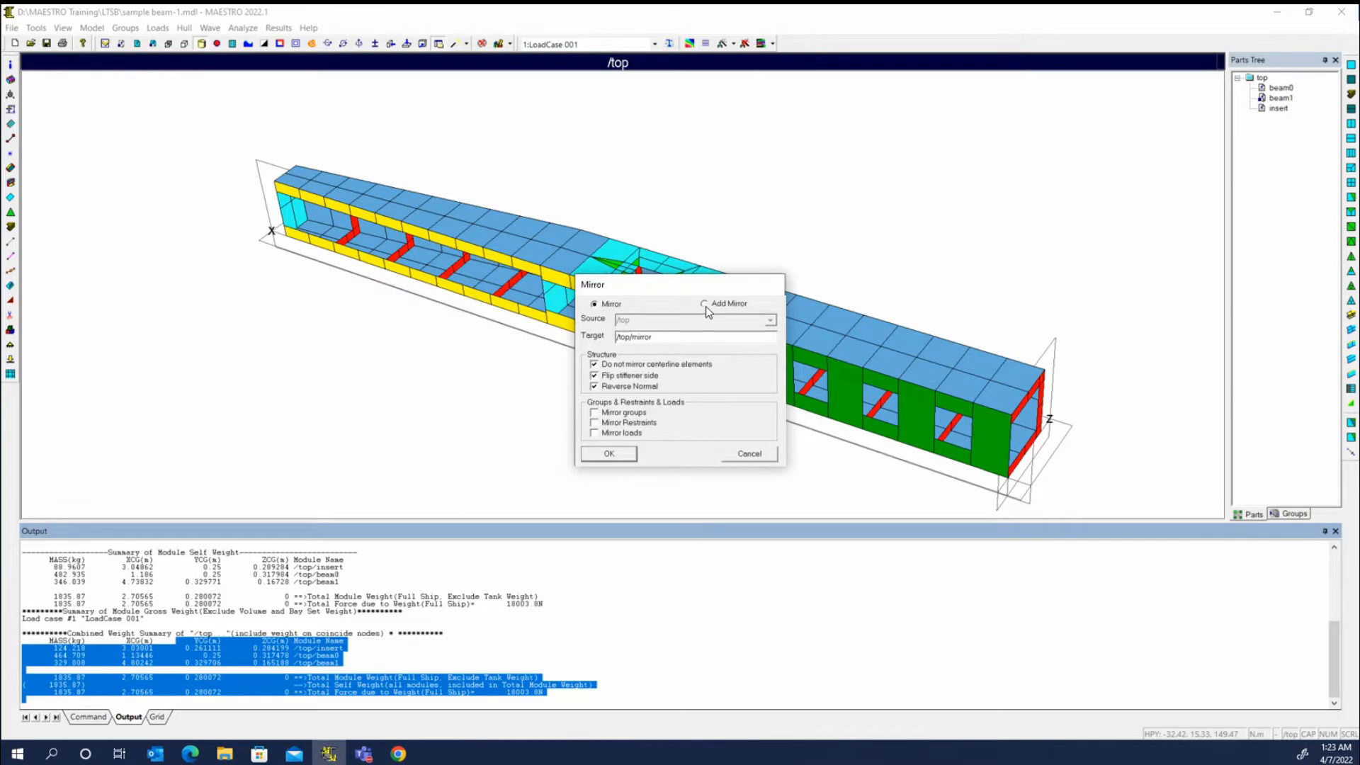
{"action": "left_click", "coordinate": [704, 303]}
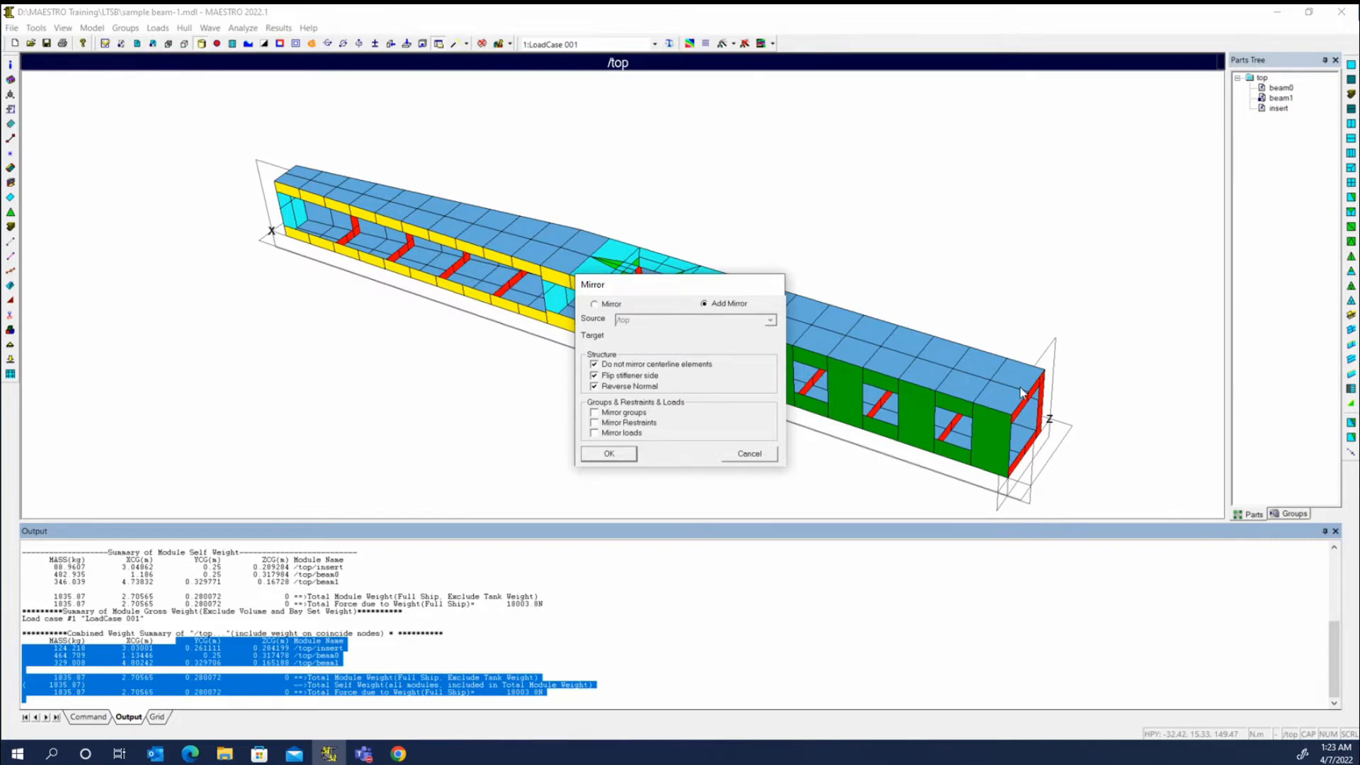
{"action": "mouse_move", "coordinate": [891, 516]}
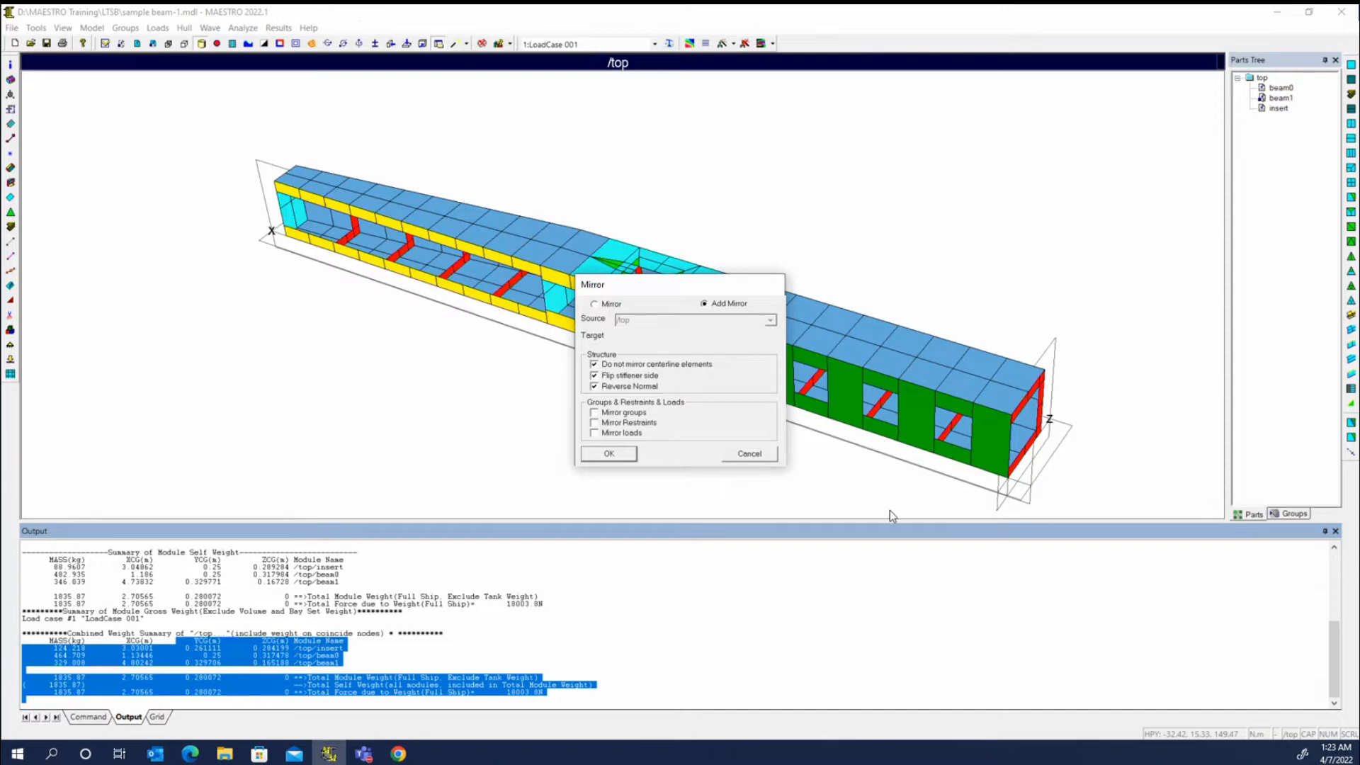
{"action": "left_click", "coordinate": [607, 454]}
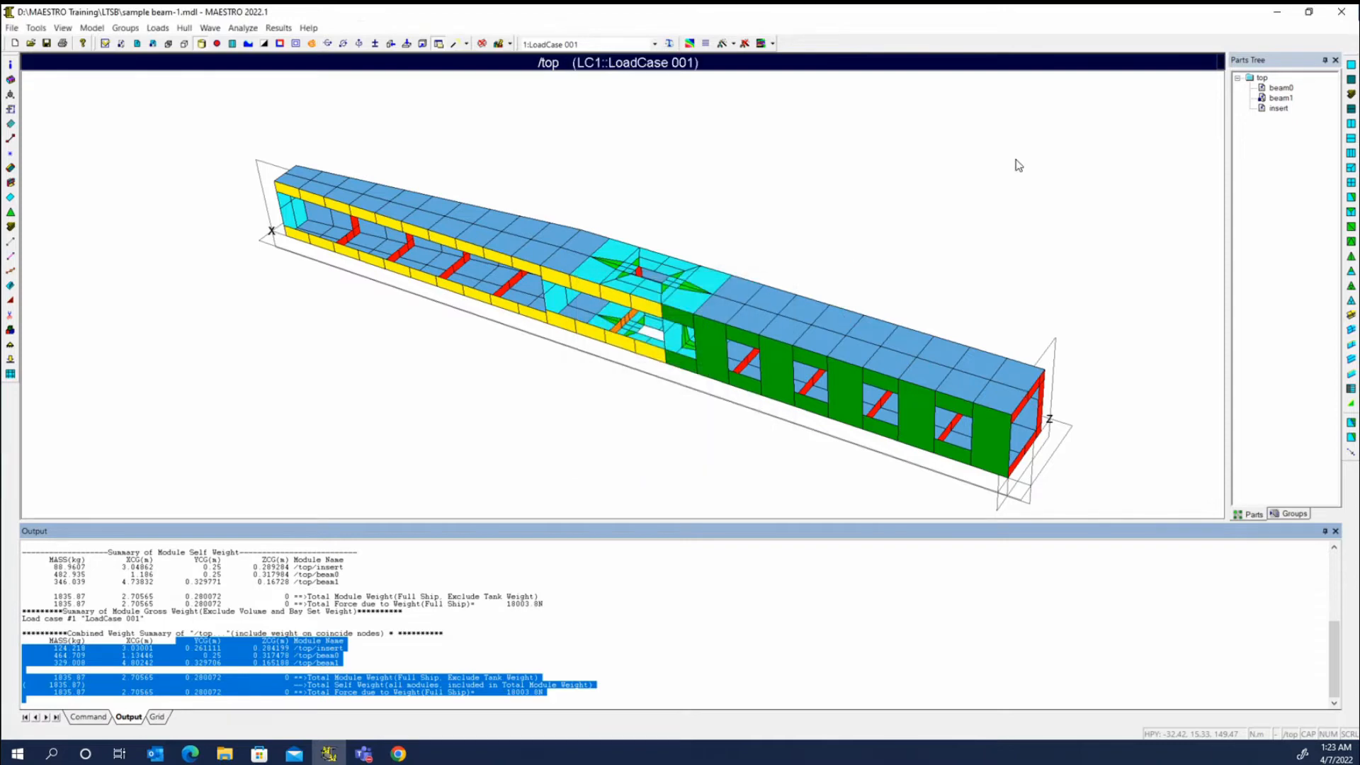
Mirror beam0 into the new part /top/beam0-mir.
{"action": "right_click", "coordinate": [1261, 76]}
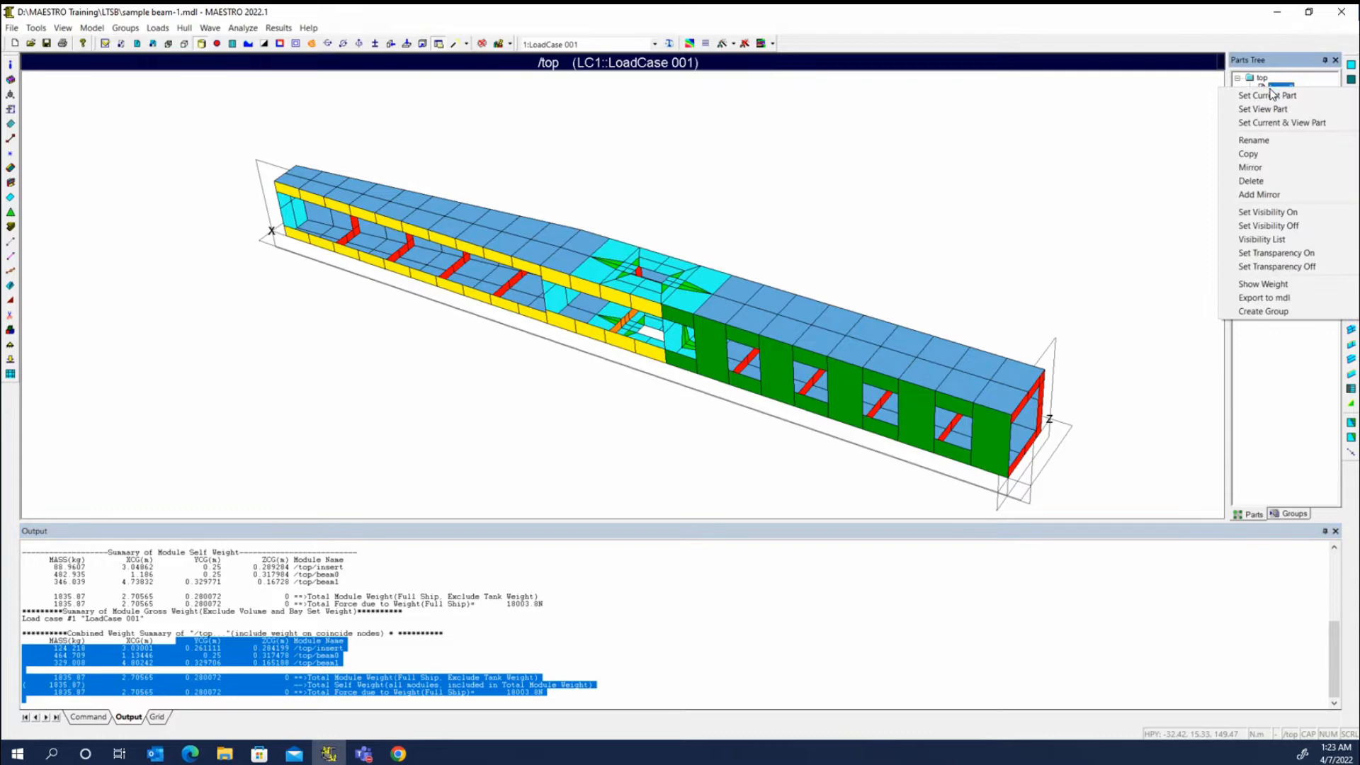
{"action": "left_click", "coordinate": [1249, 168]}
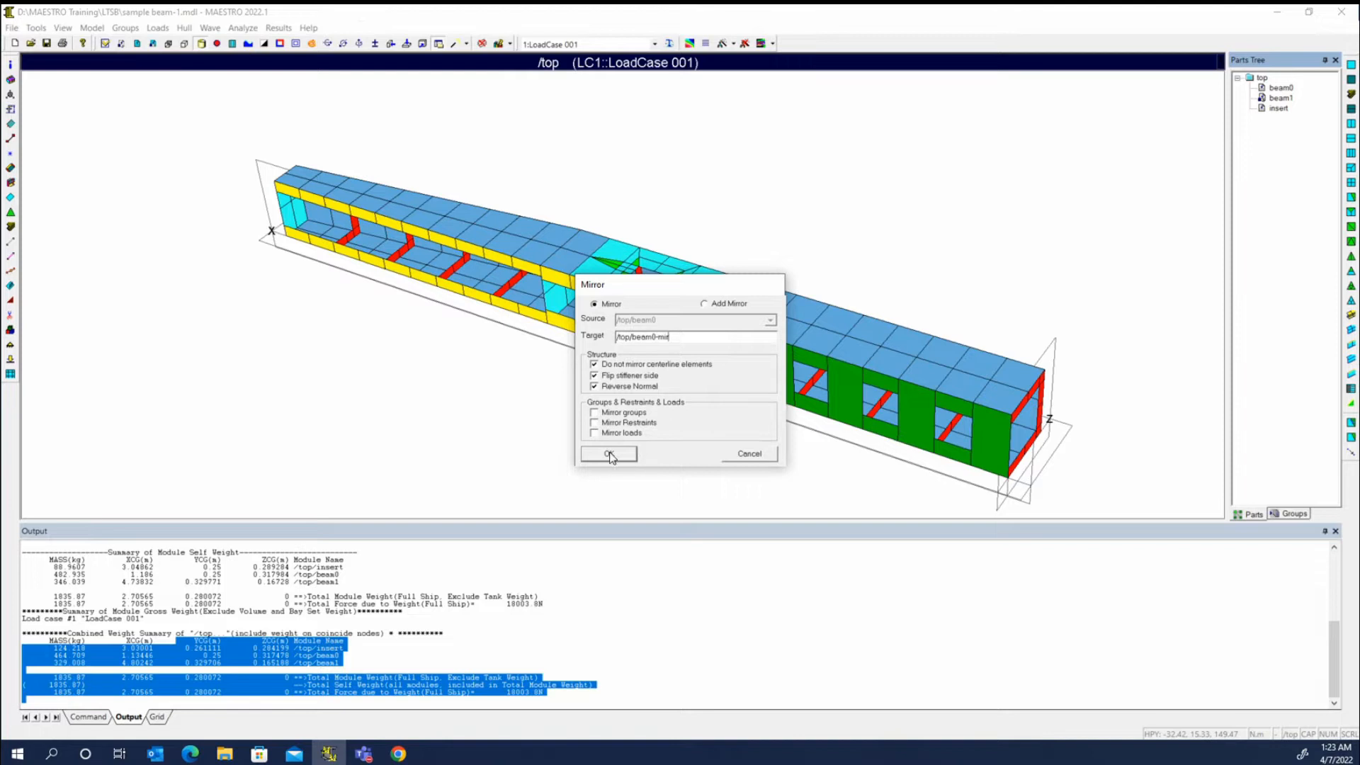
{"action": "mouse_move", "coordinate": [668, 373]}
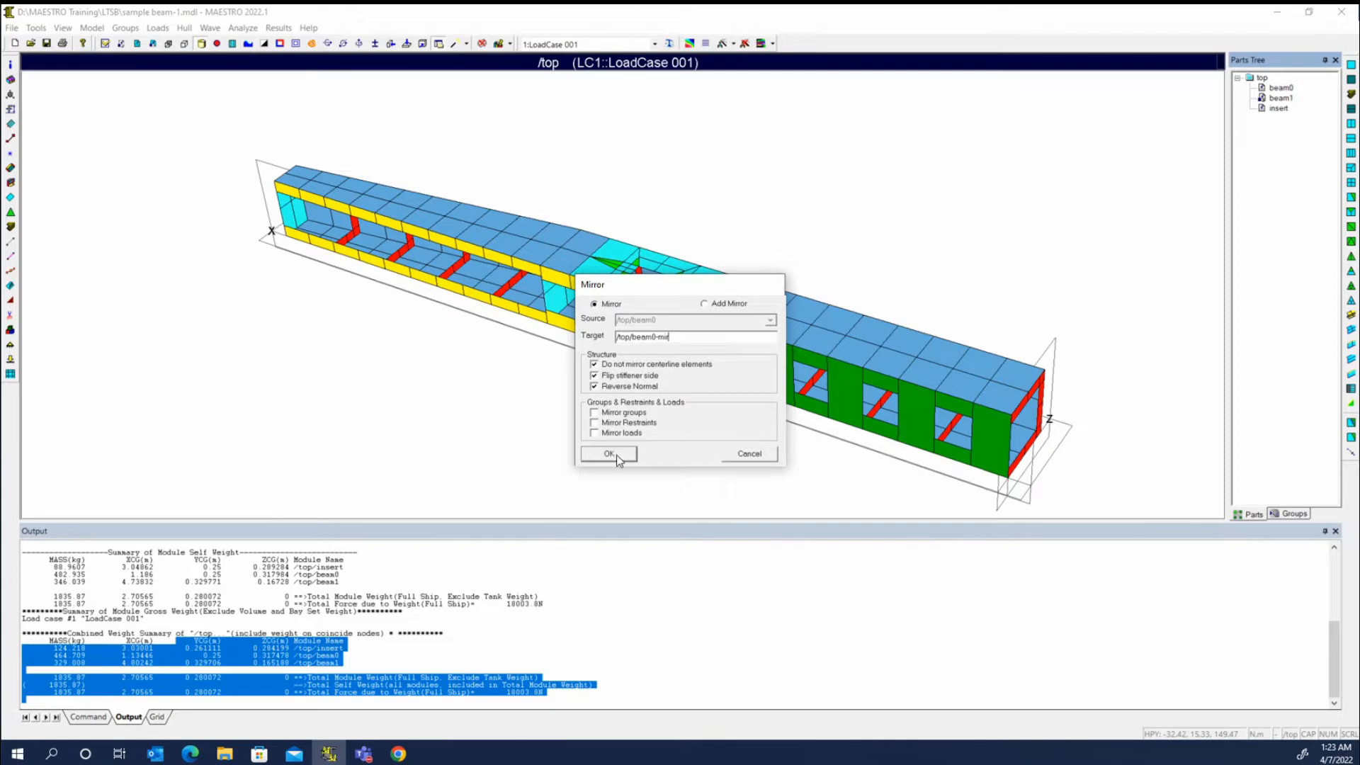
{"action": "left_click", "coordinate": [607, 453]}
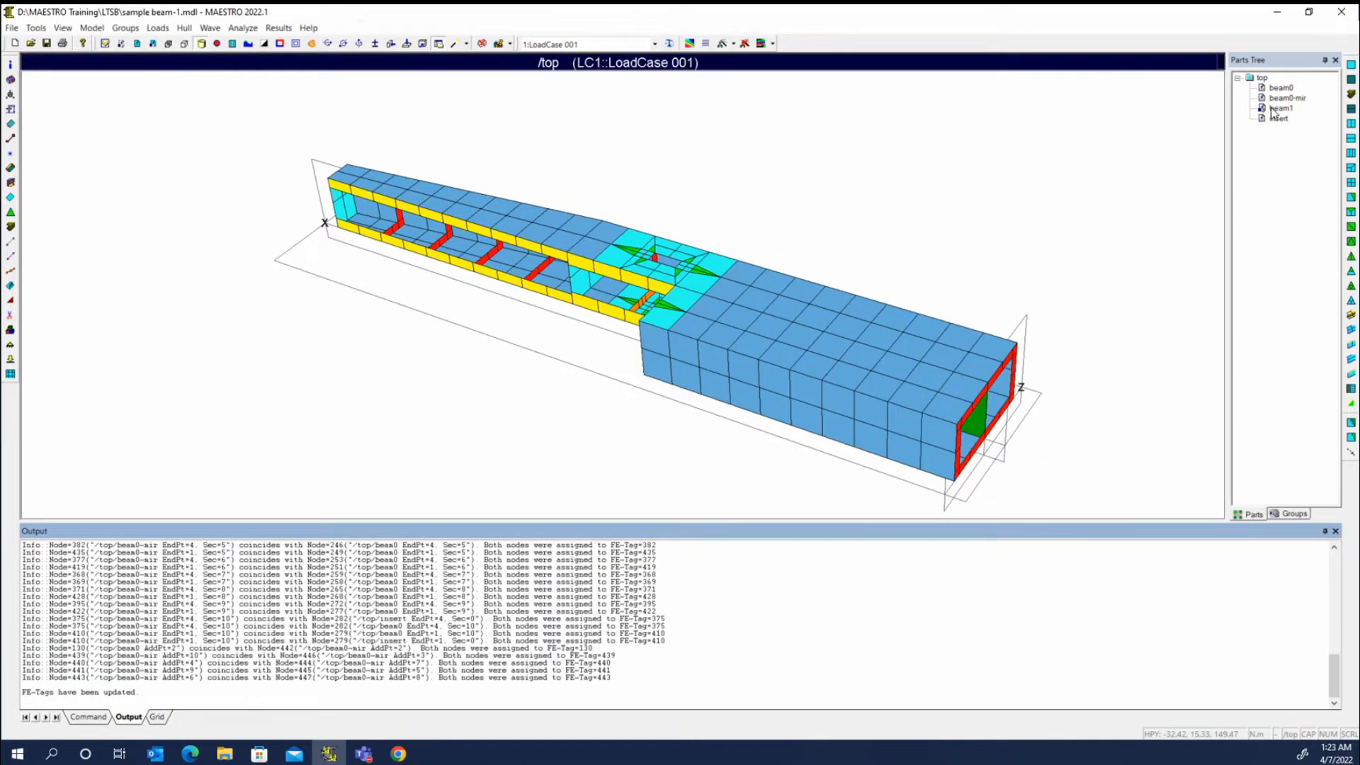
Start an Add Mirror on the insert part, then leave it for Job Information.
{"action": "right_click", "coordinate": [1281, 118]}
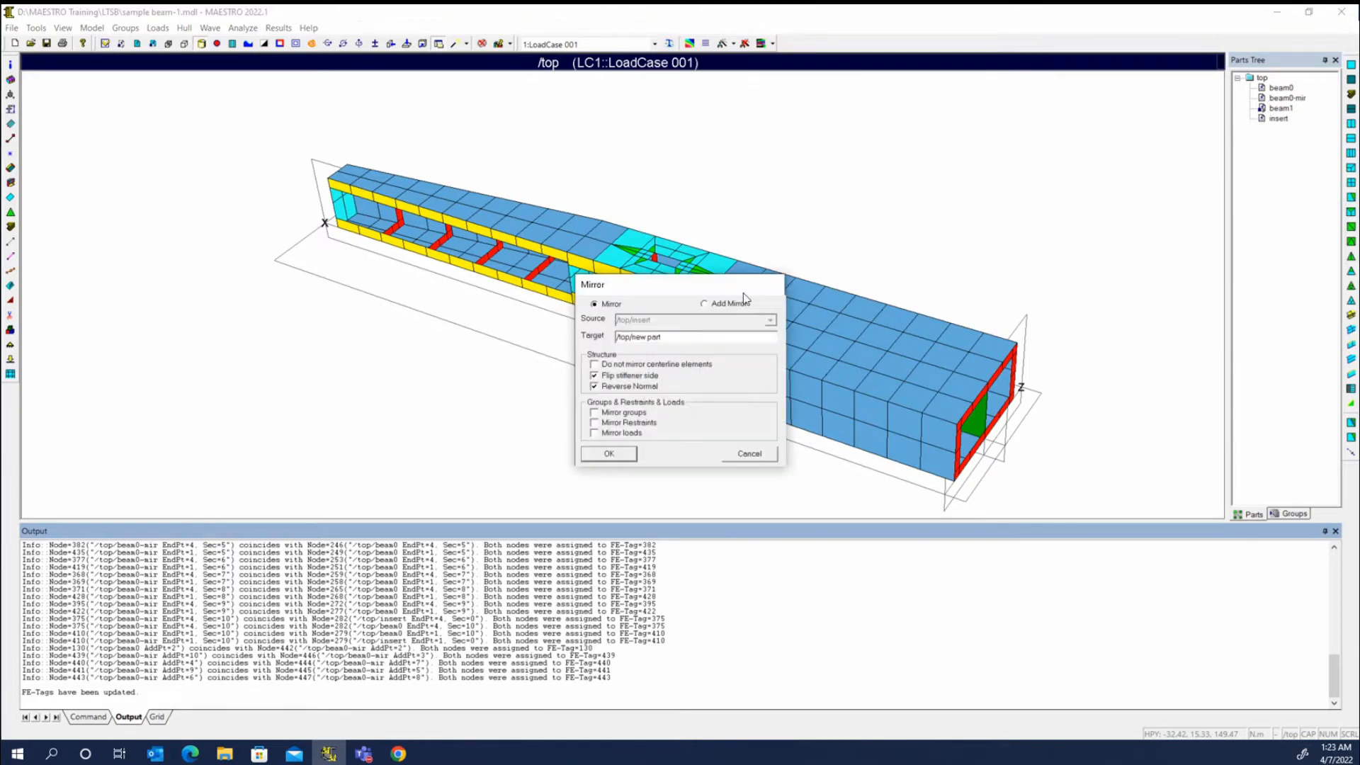
{"action": "left_click", "coordinate": [704, 304]}
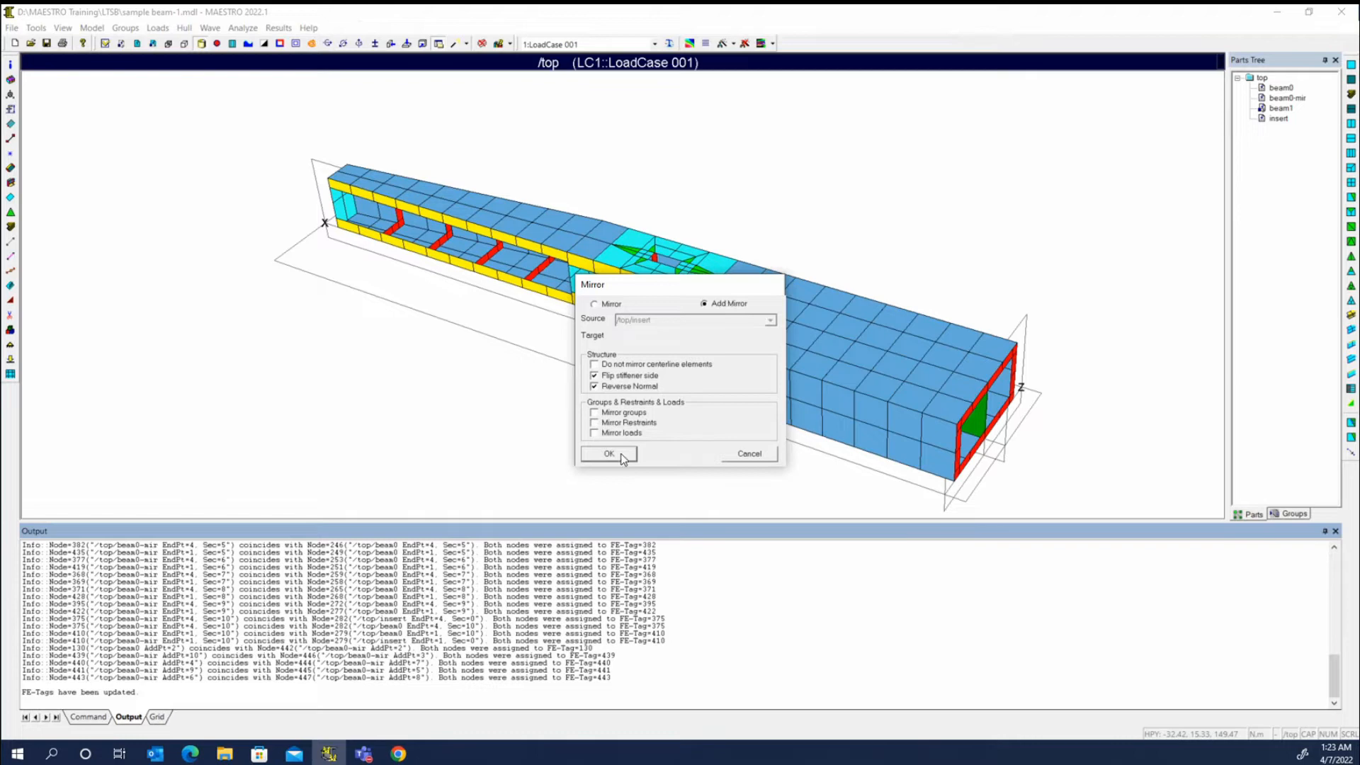
{"action": "mouse_move", "coordinate": [650, 368]}
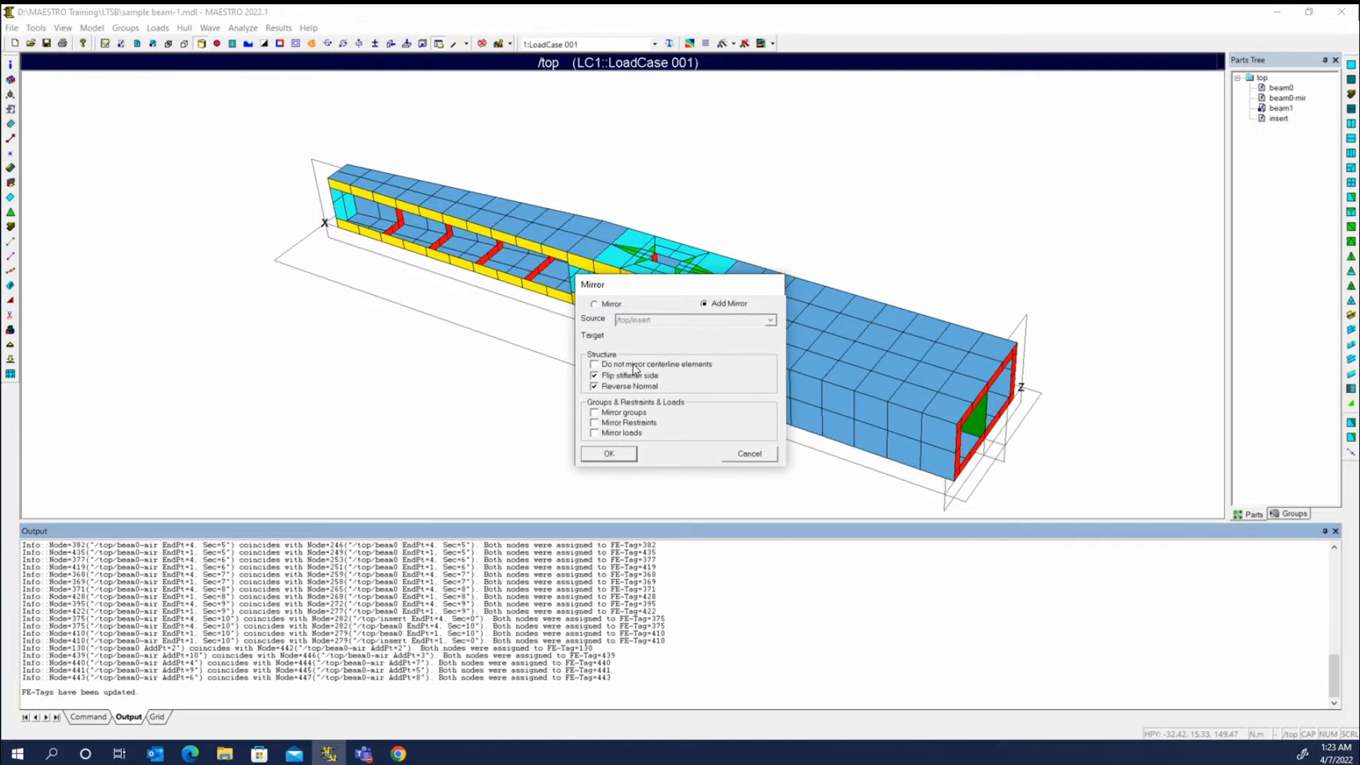
{"action": "mouse_move", "coordinate": [737, 312]}
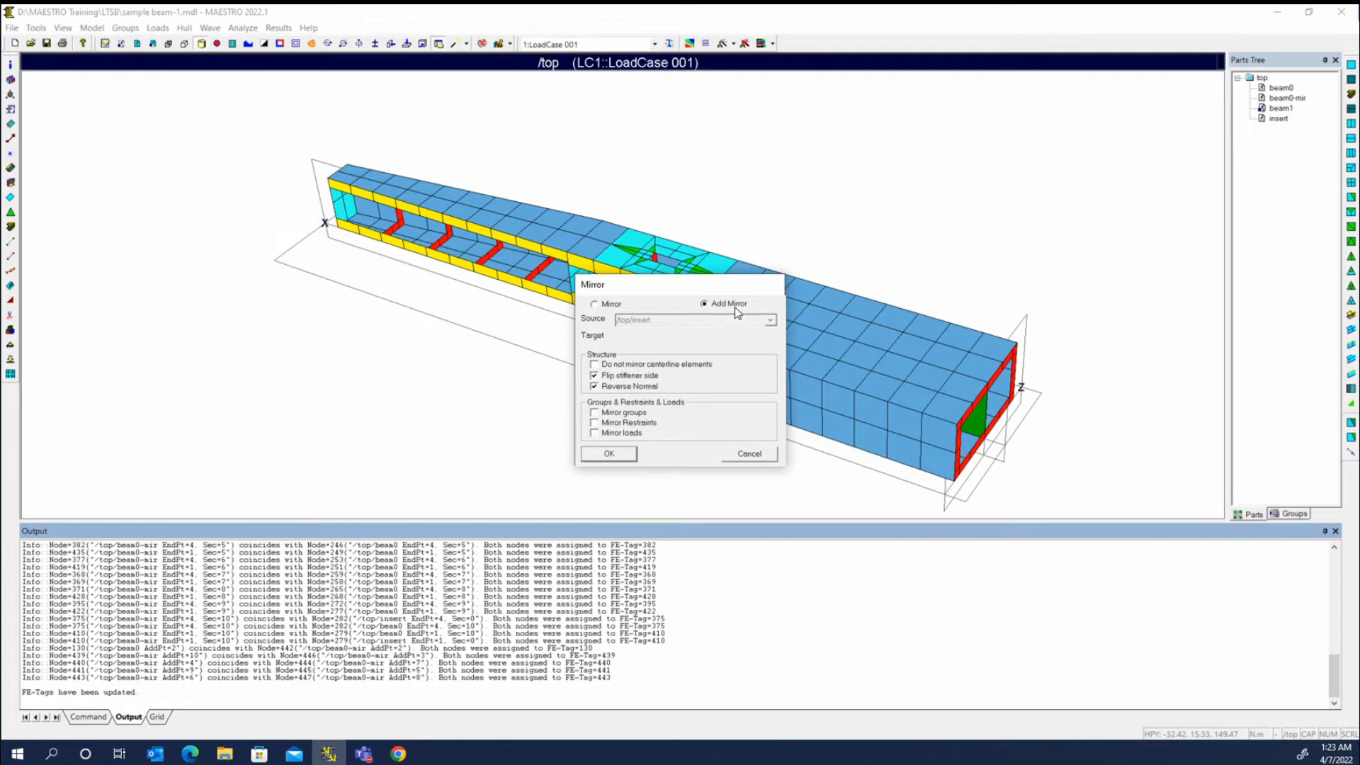
{"action": "left_click", "coordinate": [608, 453]}
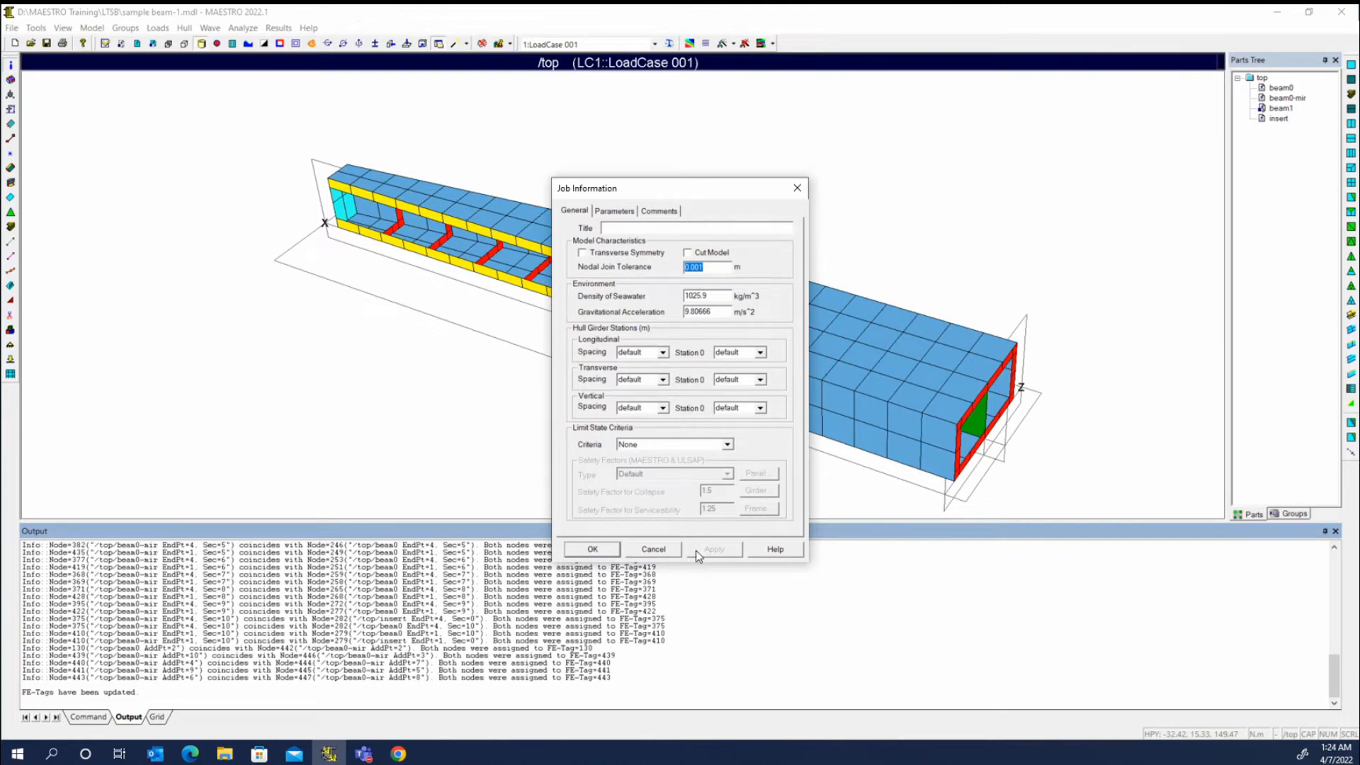
{"action": "mouse_move", "coordinate": [612, 306]}
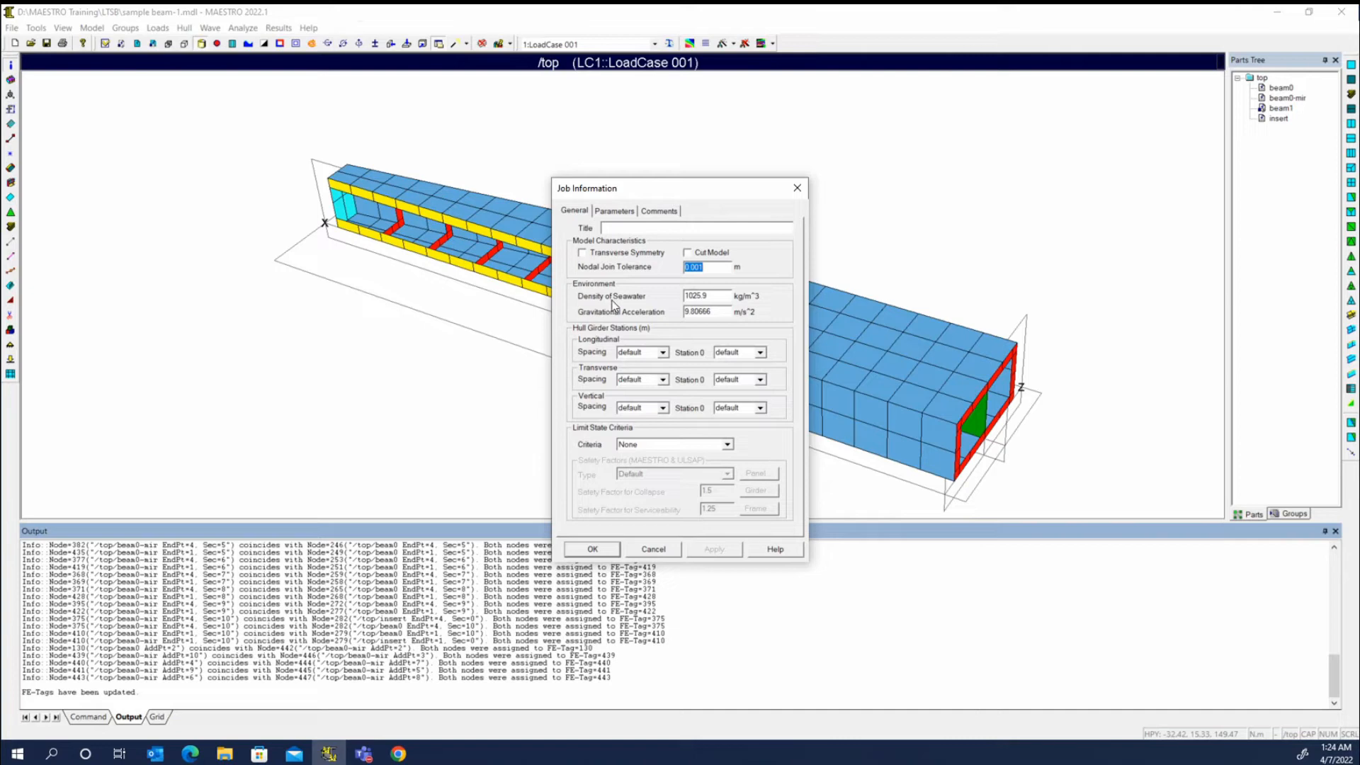
{"action": "mouse_move", "coordinate": [667, 550]}
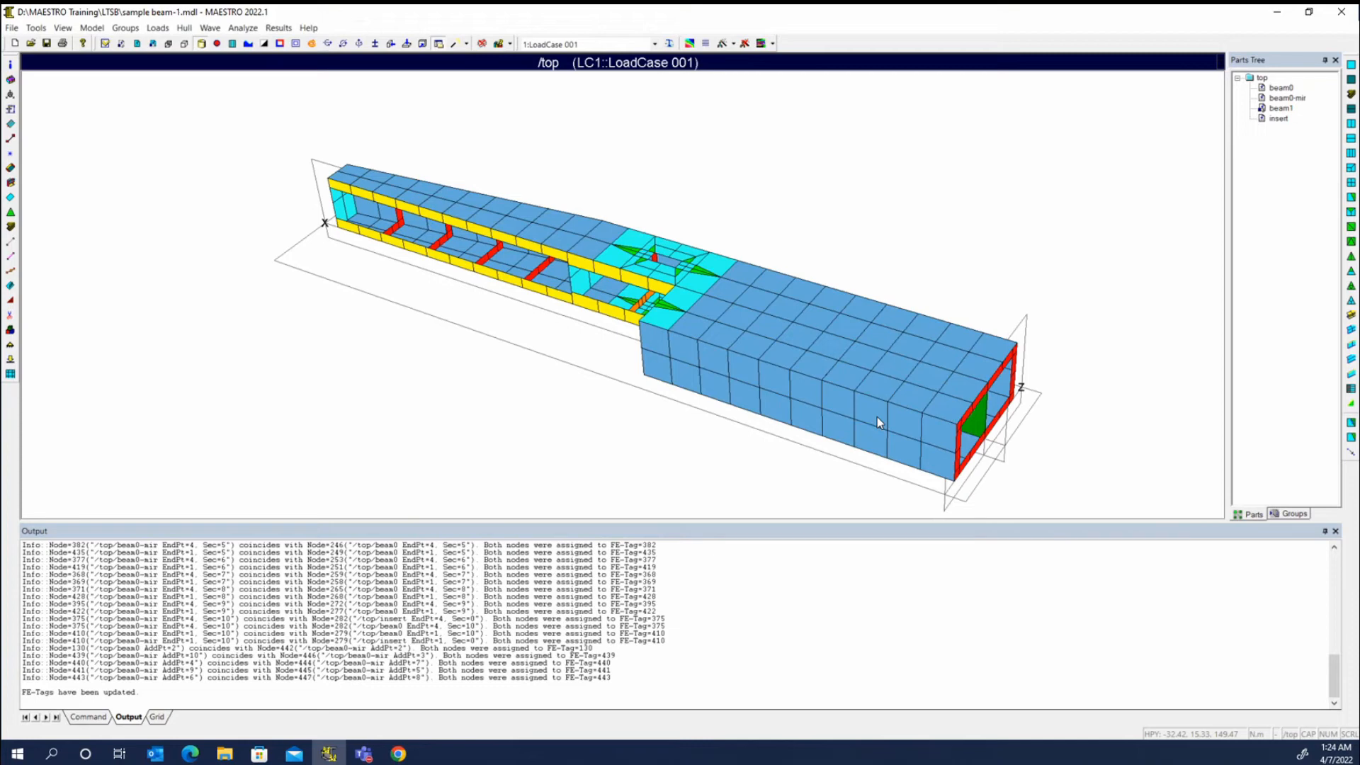
{"action": "right_click", "coordinate": [1281, 108]}
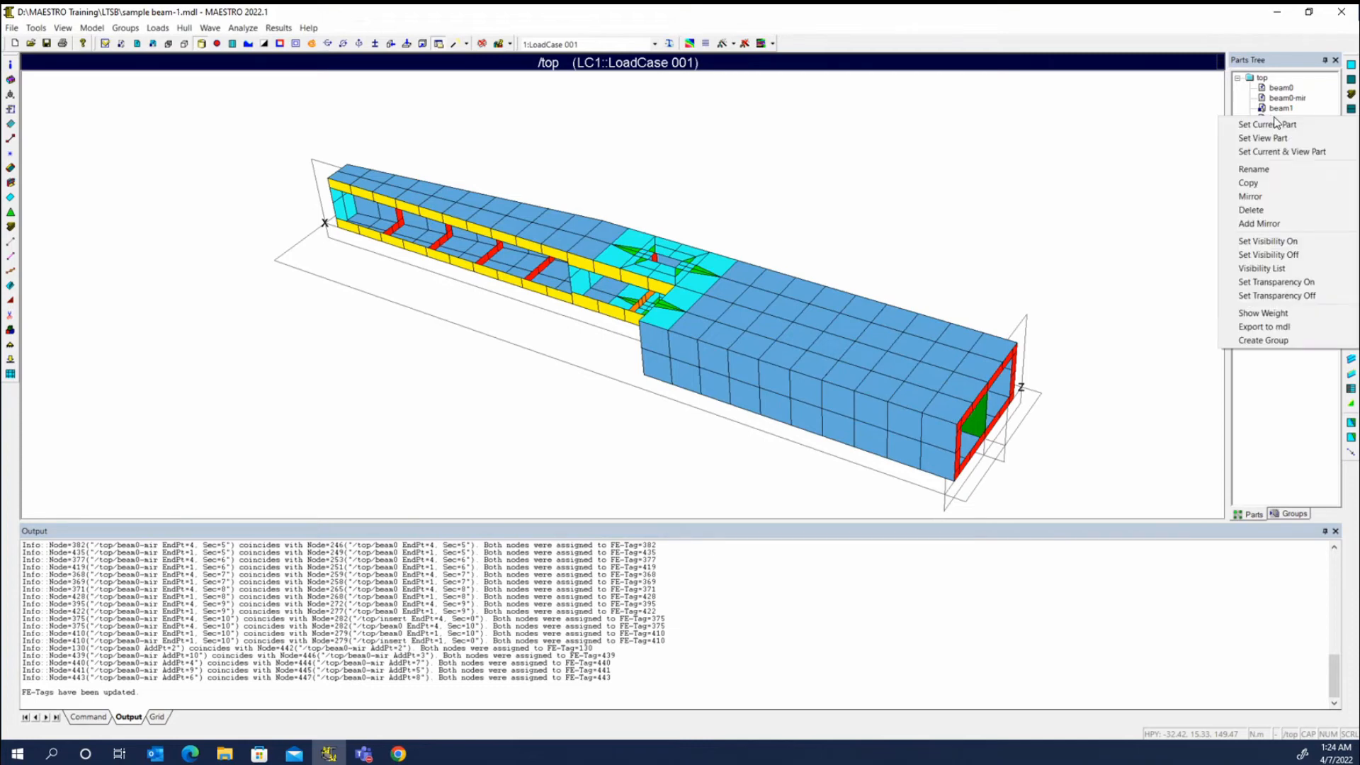
Add-mirror the insert onto itself as a symmetric half model, skipping centreline elements.
{"action": "left_click", "coordinate": [1251, 196]}
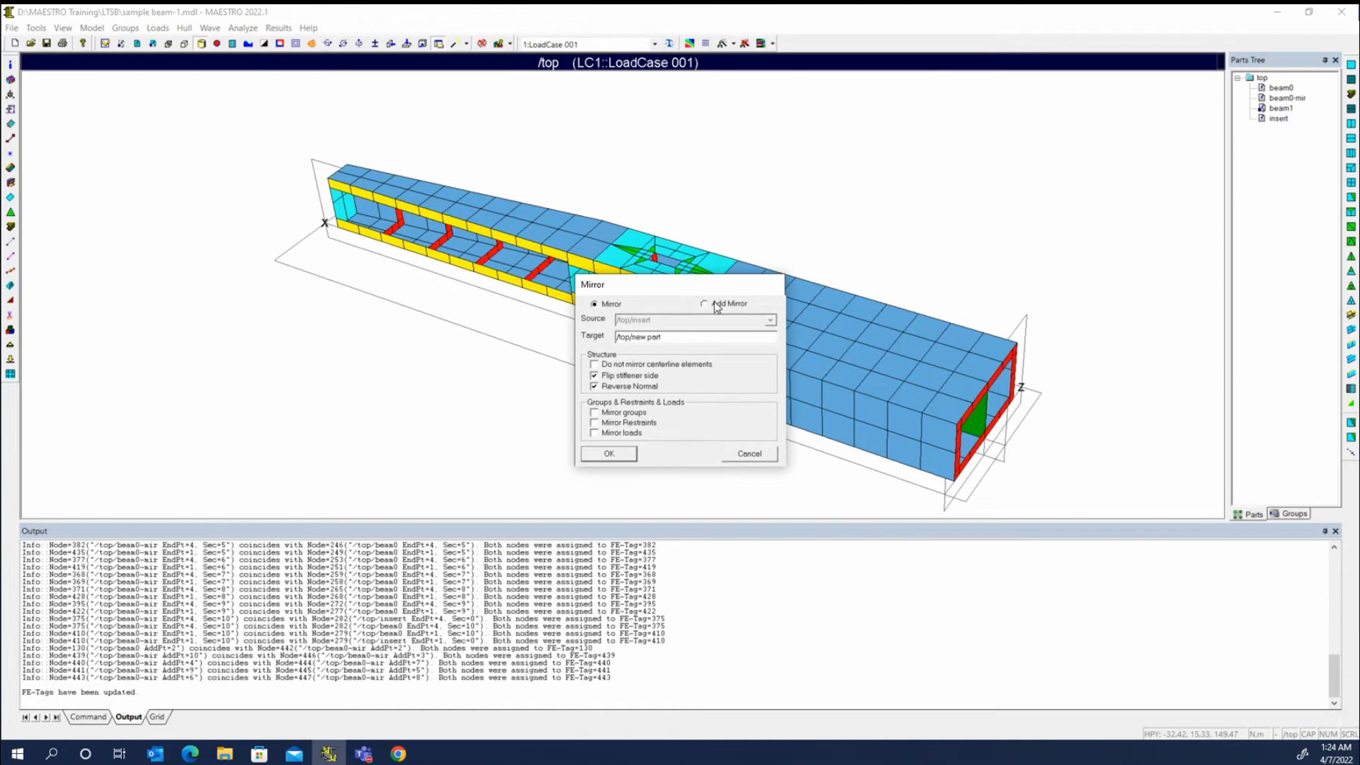
{"action": "left_click", "coordinate": [704, 303]}
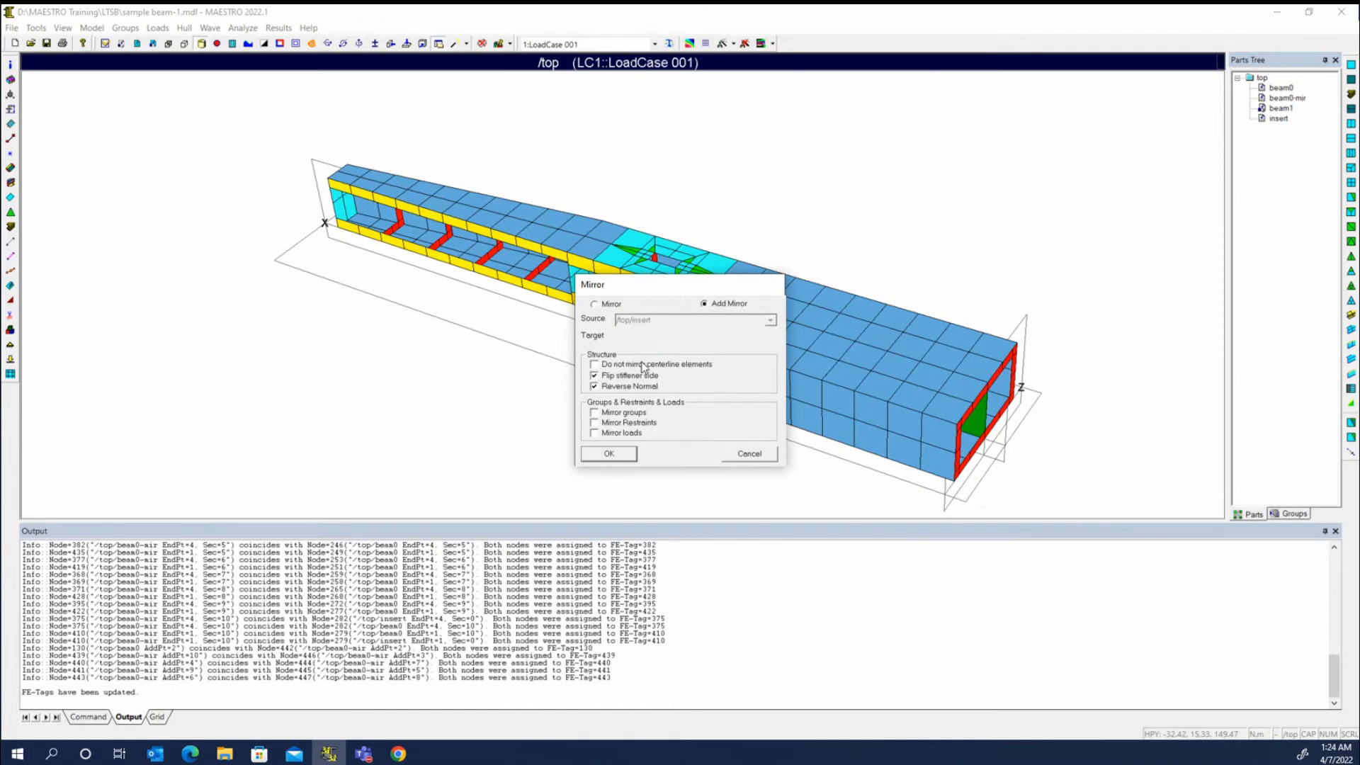
{"action": "left_click", "coordinate": [608, 454]}
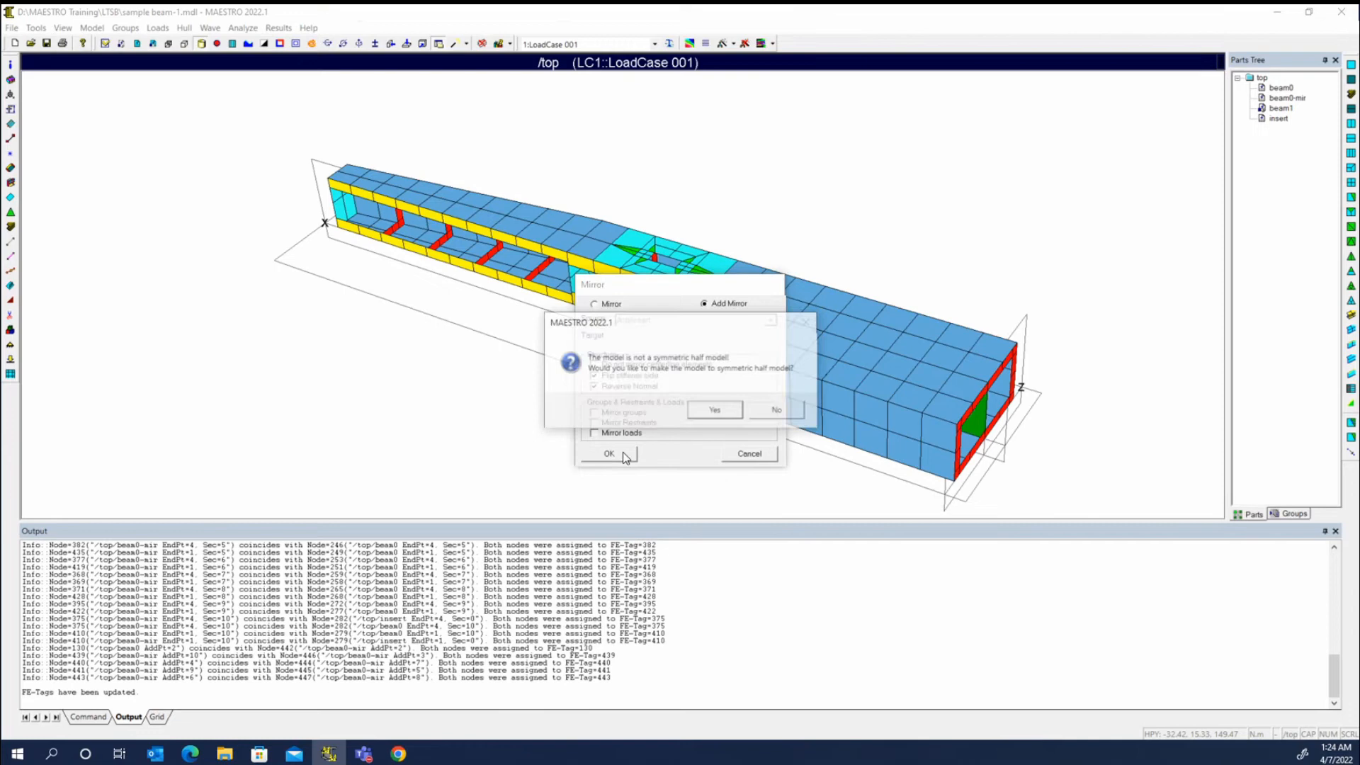
{"action": "left_click", "coordinate": [609, 453]}
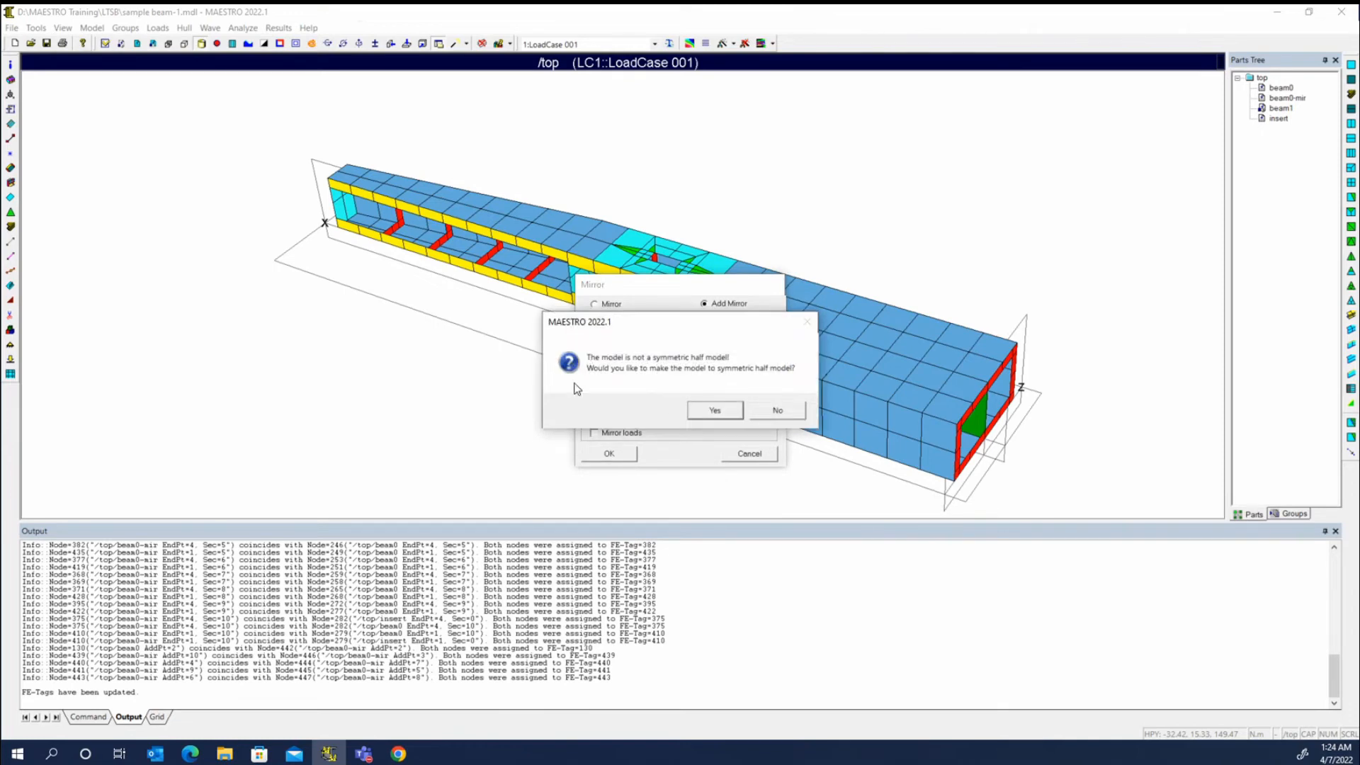
{"action": "mouse_move", "coordinate": [713, 409]}
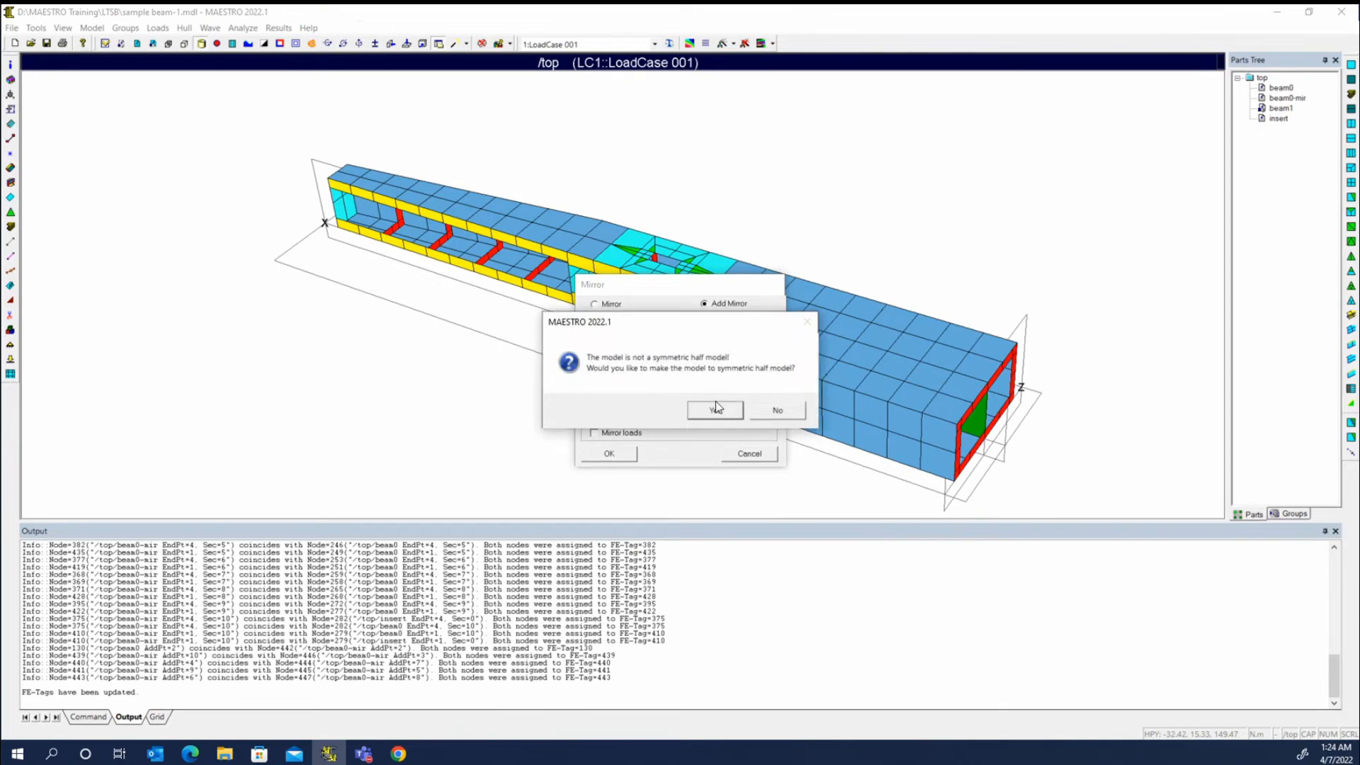
{"action": "left_click", "coordinate": [714, 410]}
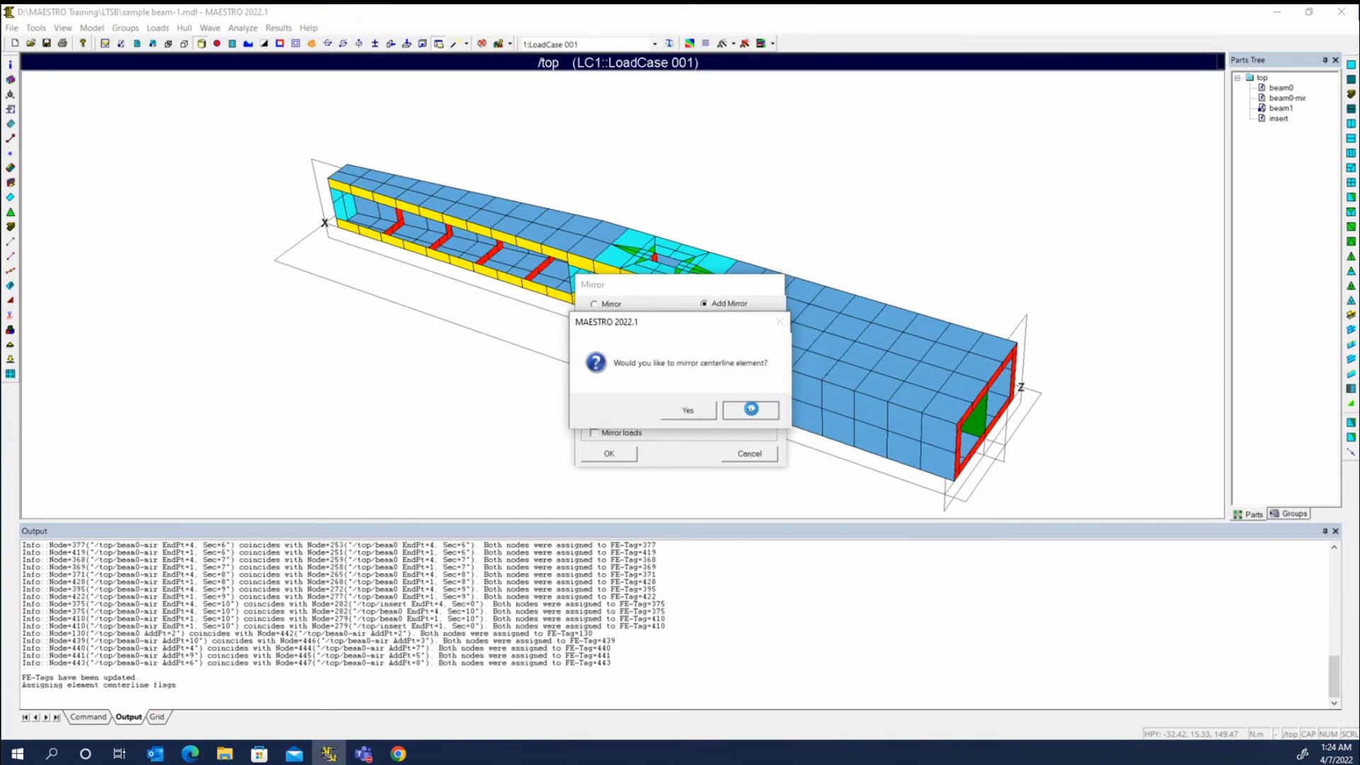
{"action": "left_click", "coordinate": [751, 408]}
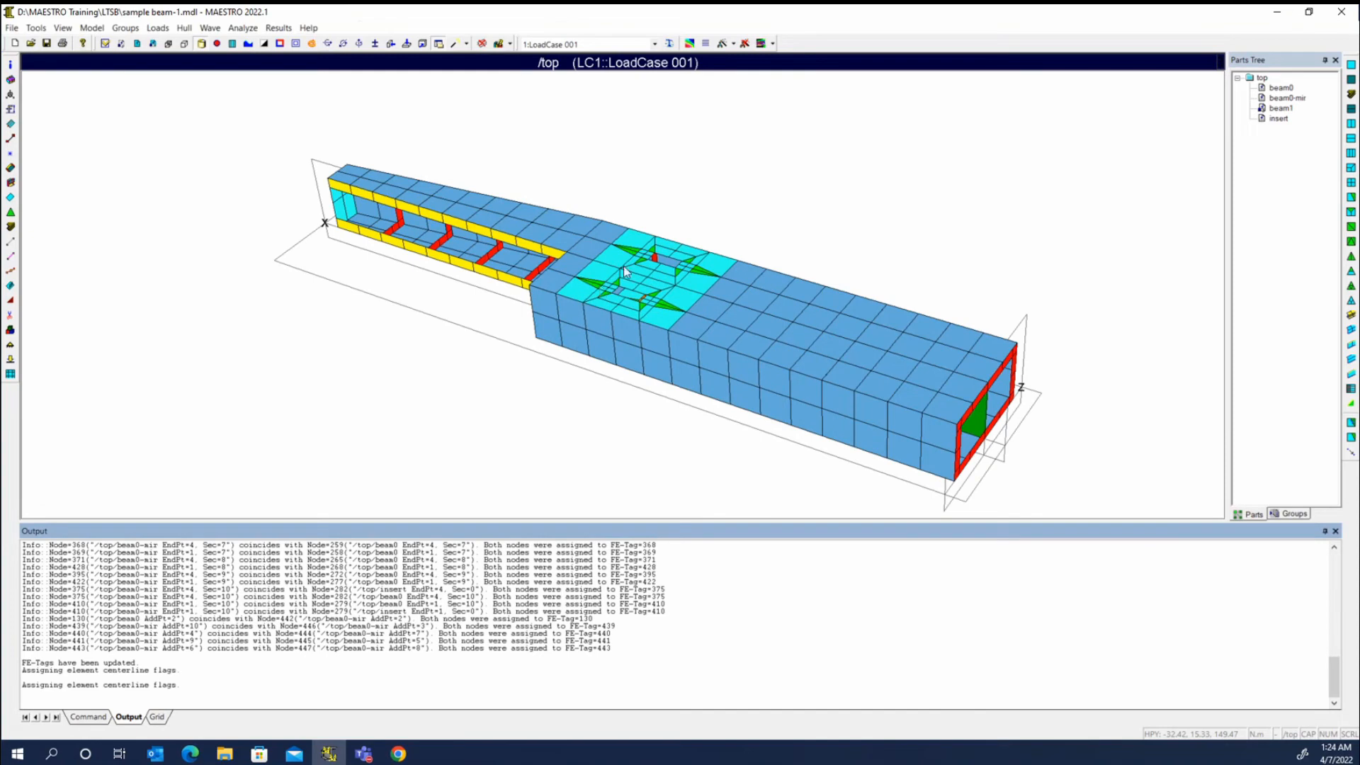
View beam1 and insert alone, then add-mirror beam1 without the half-model conversion.
{"action": "right_click", "coordinate": [1280, 108]}
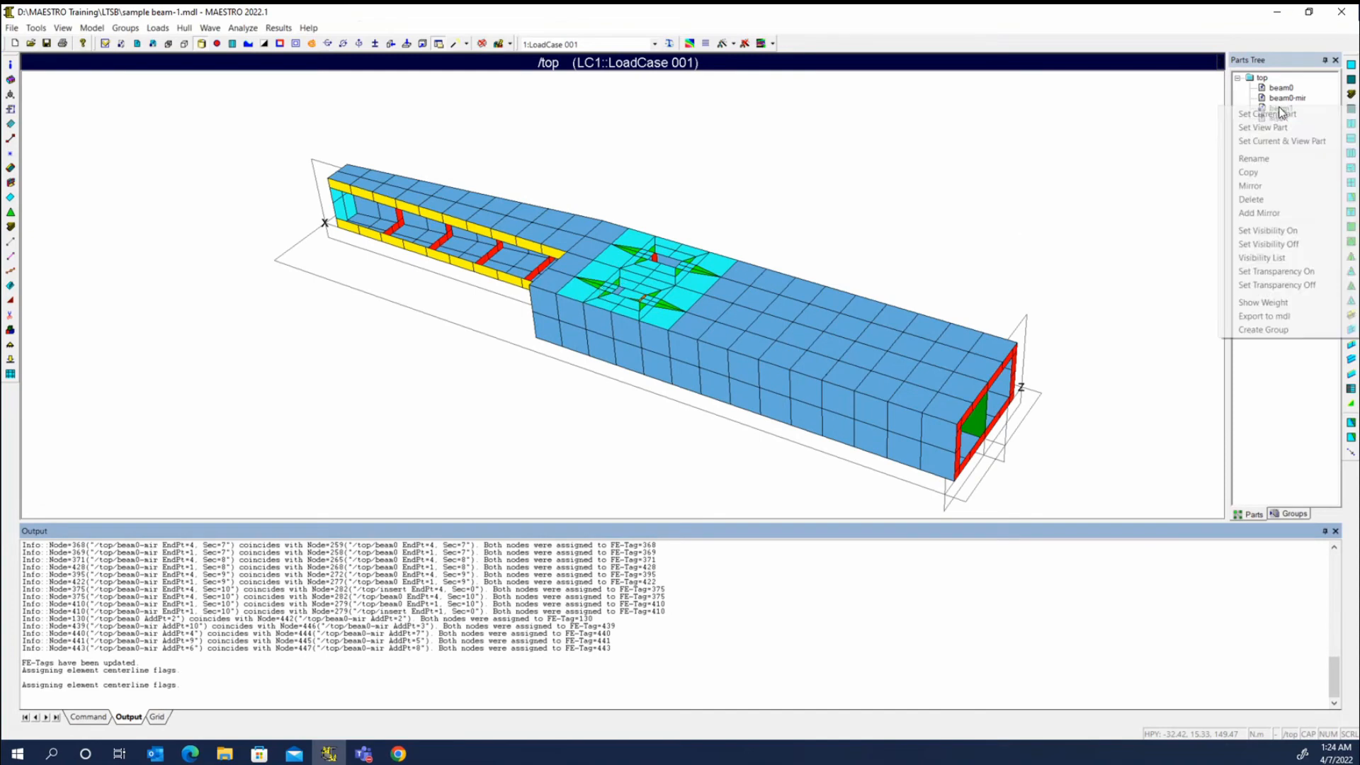
{"action": "left_click", "coordinate": [1265, 114]}
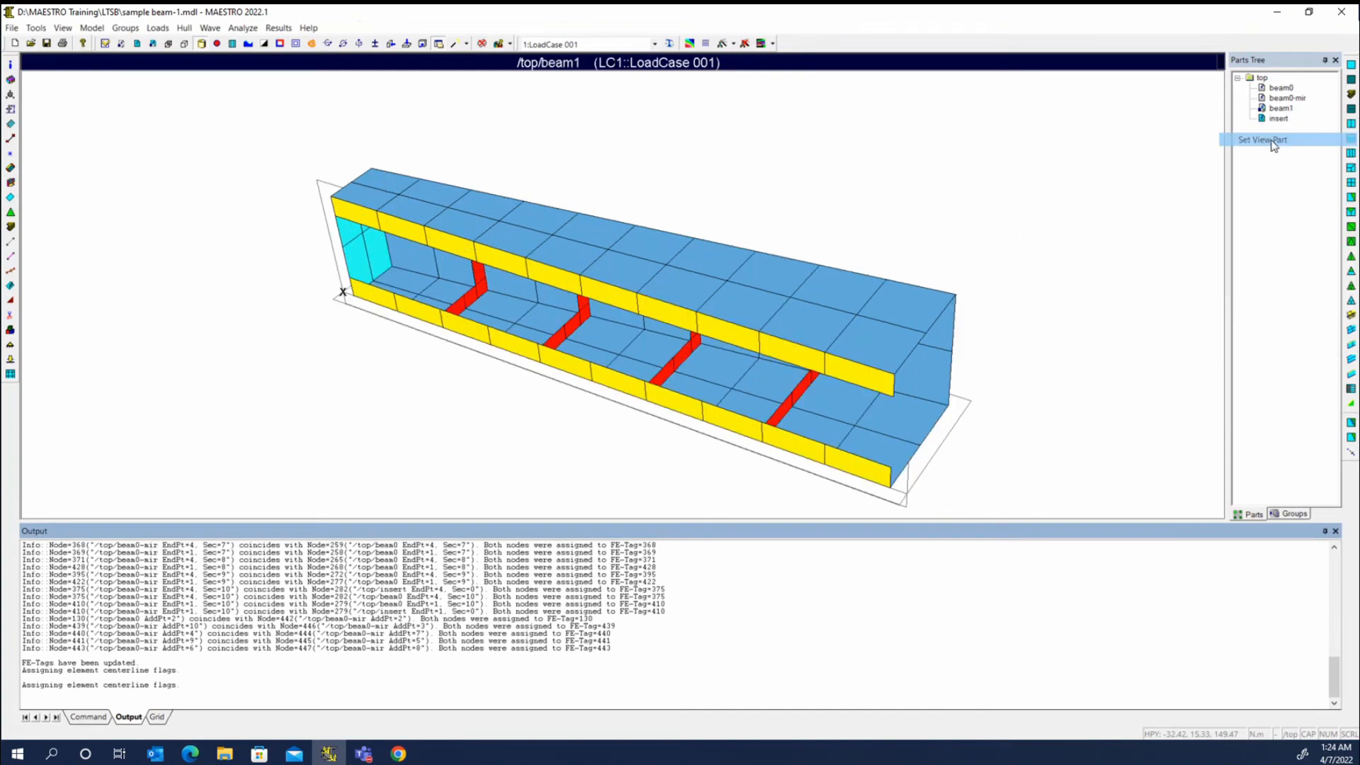
{"action": "left_click", "coordinate": [1260, 141]}
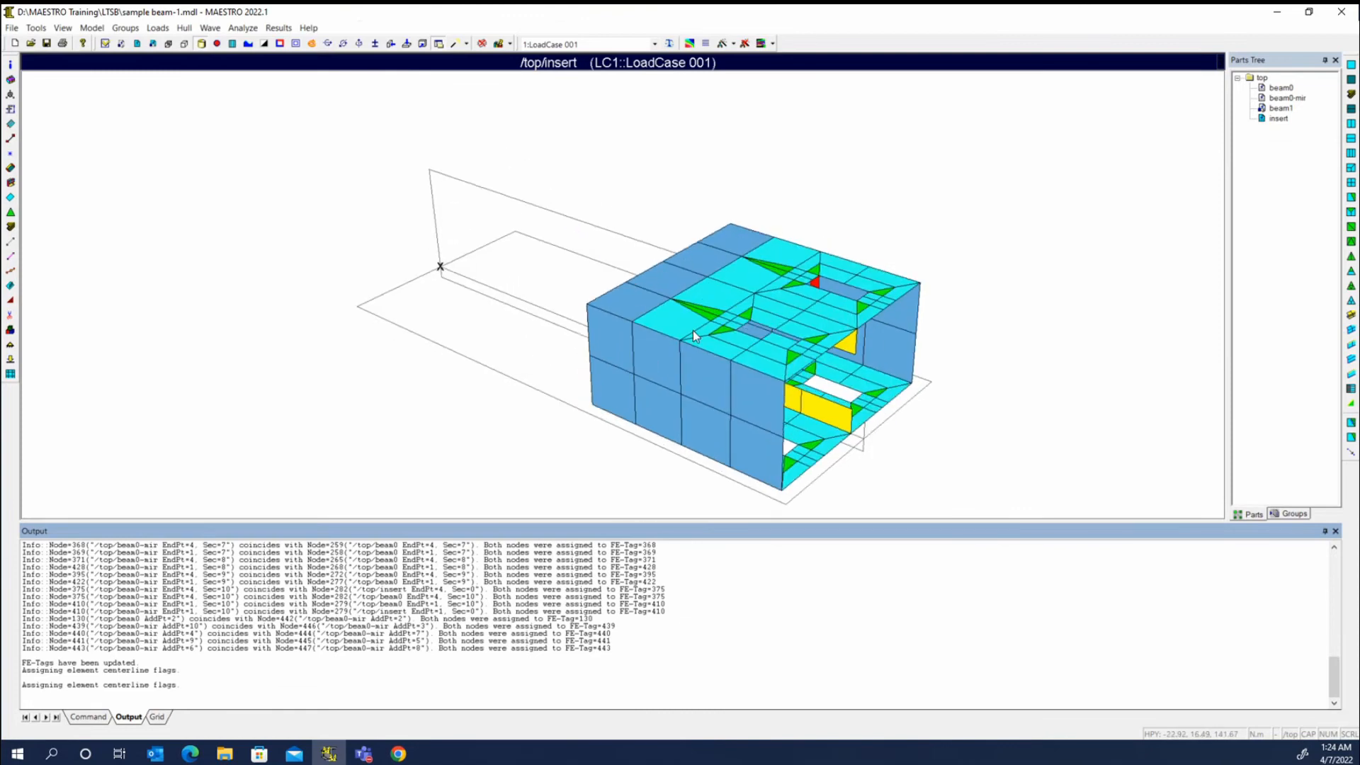
{"action": "left_click", "coordinate": [1281, 107]}
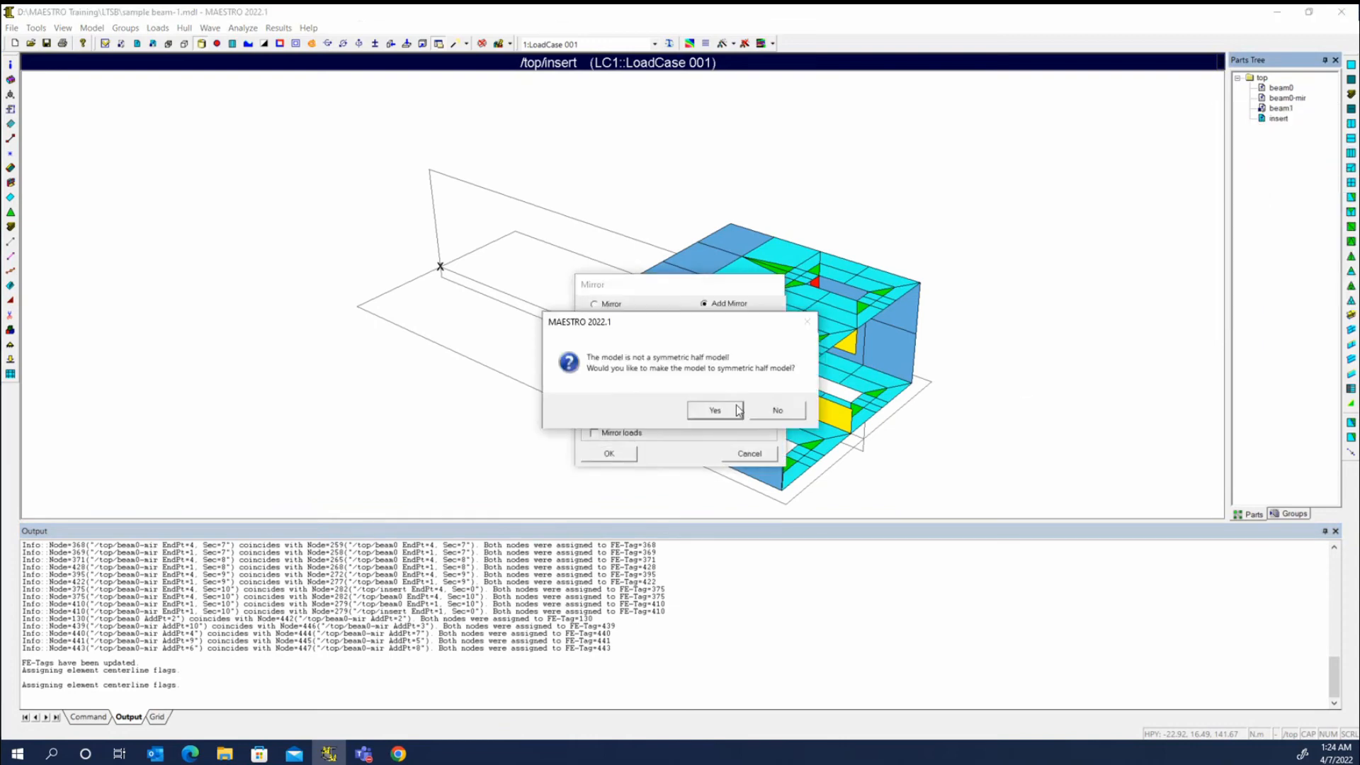
{"action": "mouse_move", "coordinate": [789, 417]}
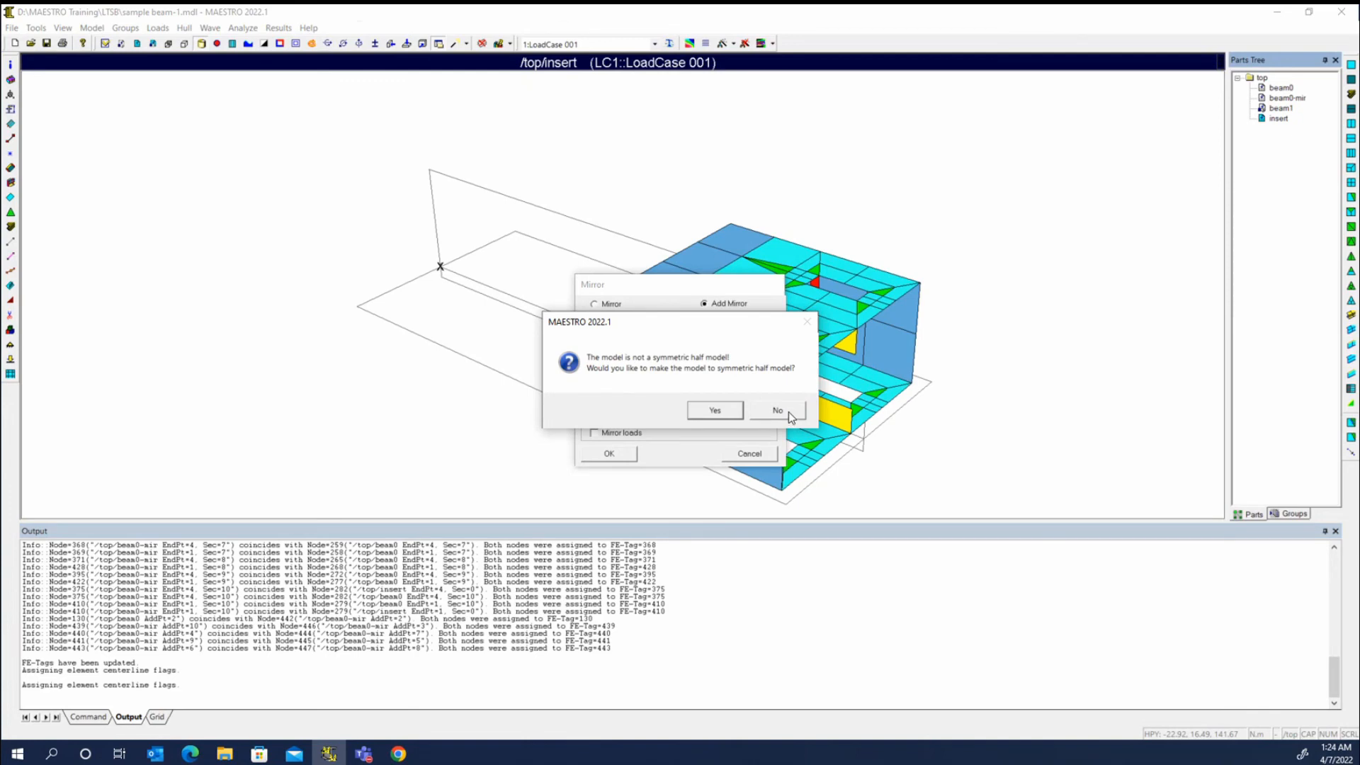
{"action": "left_click", "coordinate": [774, 410]}
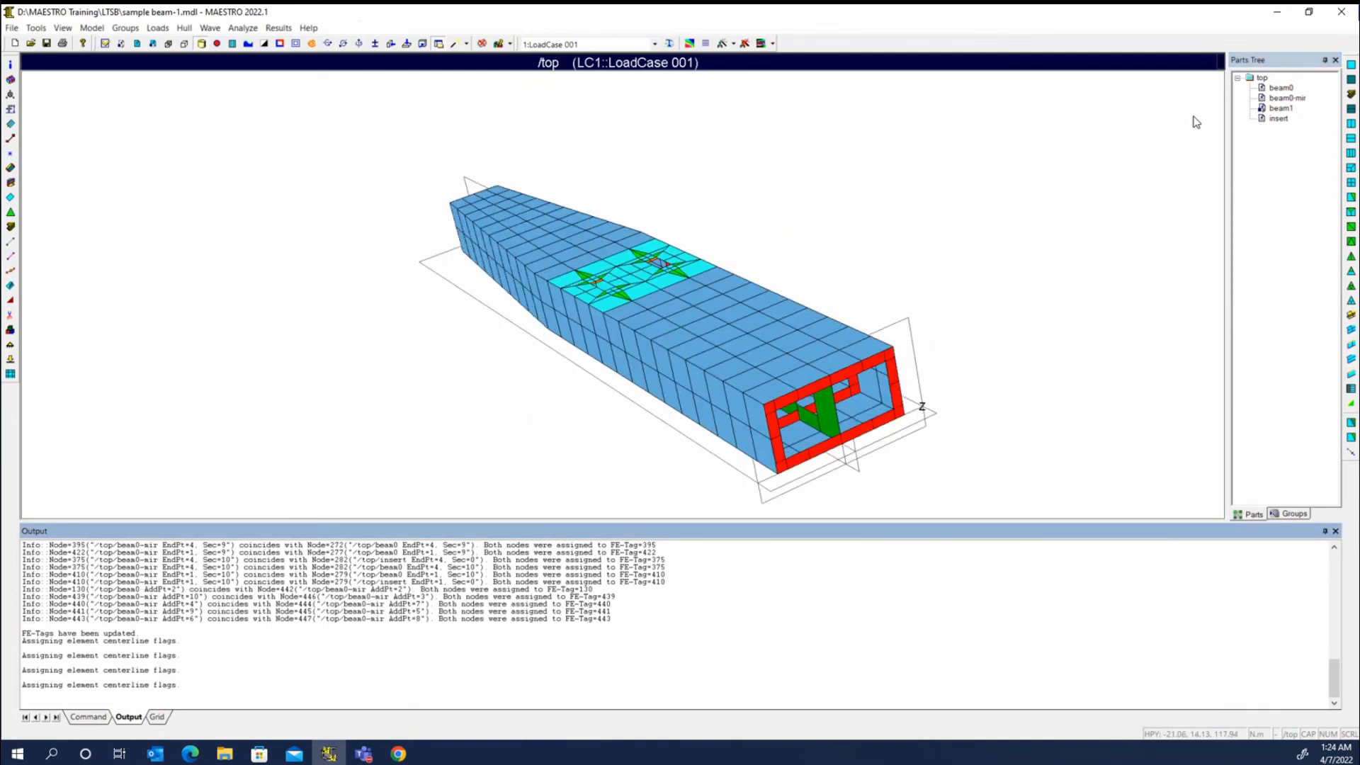
Display the beam0 part on its own from the Parts Tree.
{"action": "right_click", "coordinate": [1261, 77]}
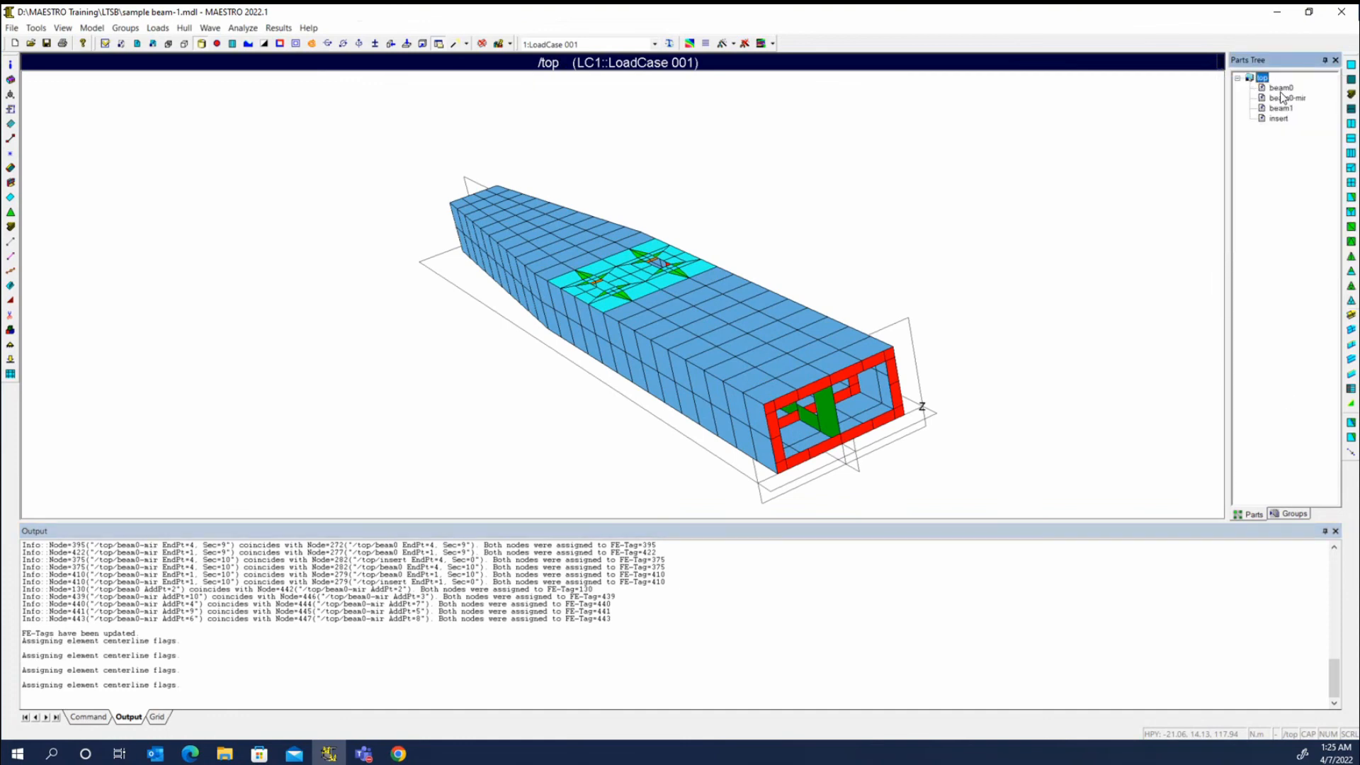
{"action": "left_click", "coordinate": [1281, 88]}
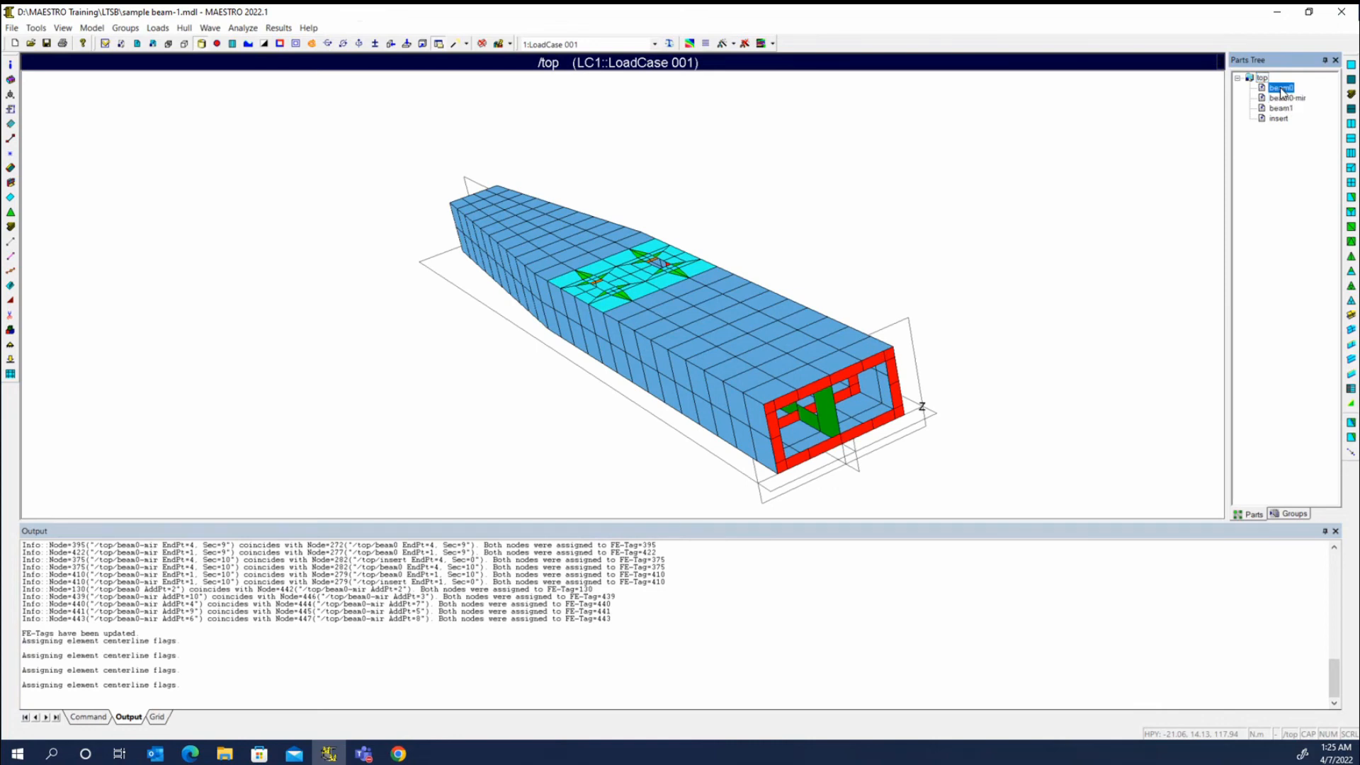
{"action": "left_click", "coordinate": [1282, 88]}
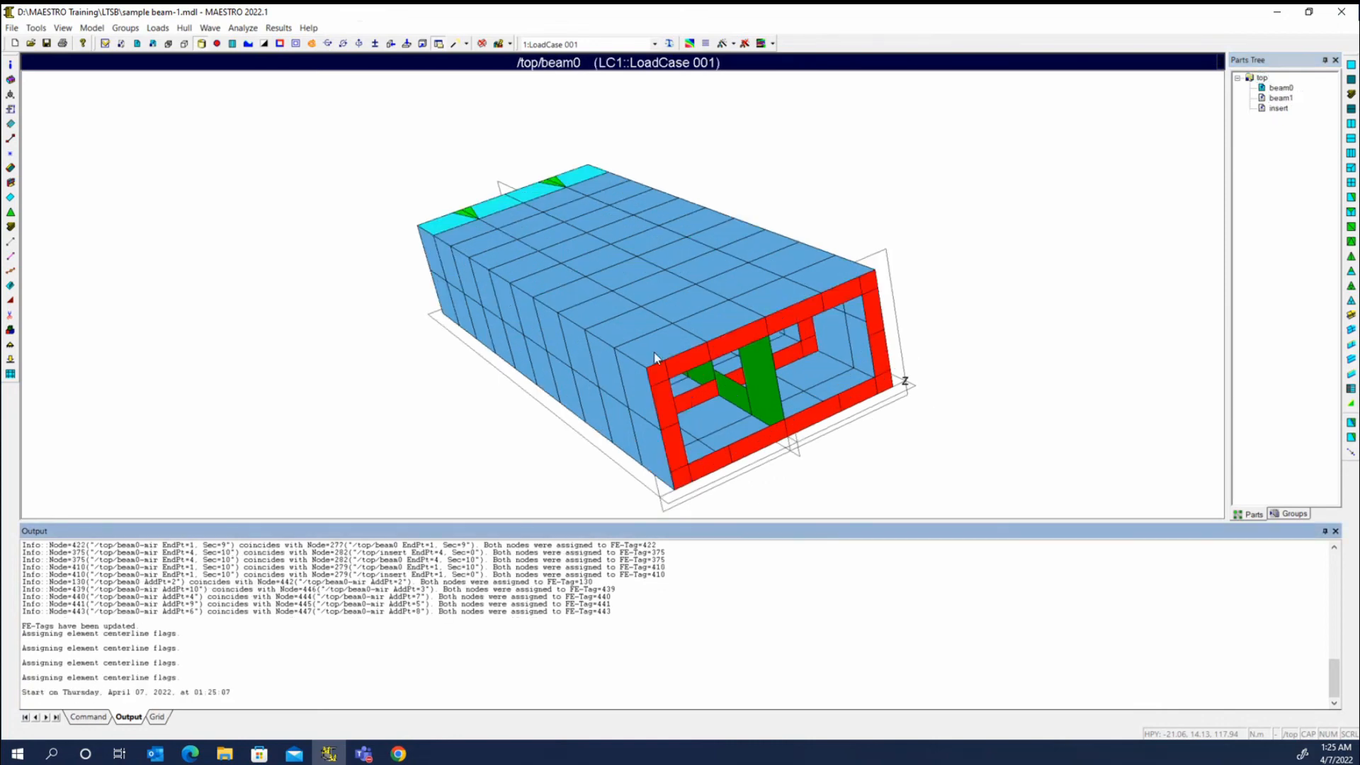